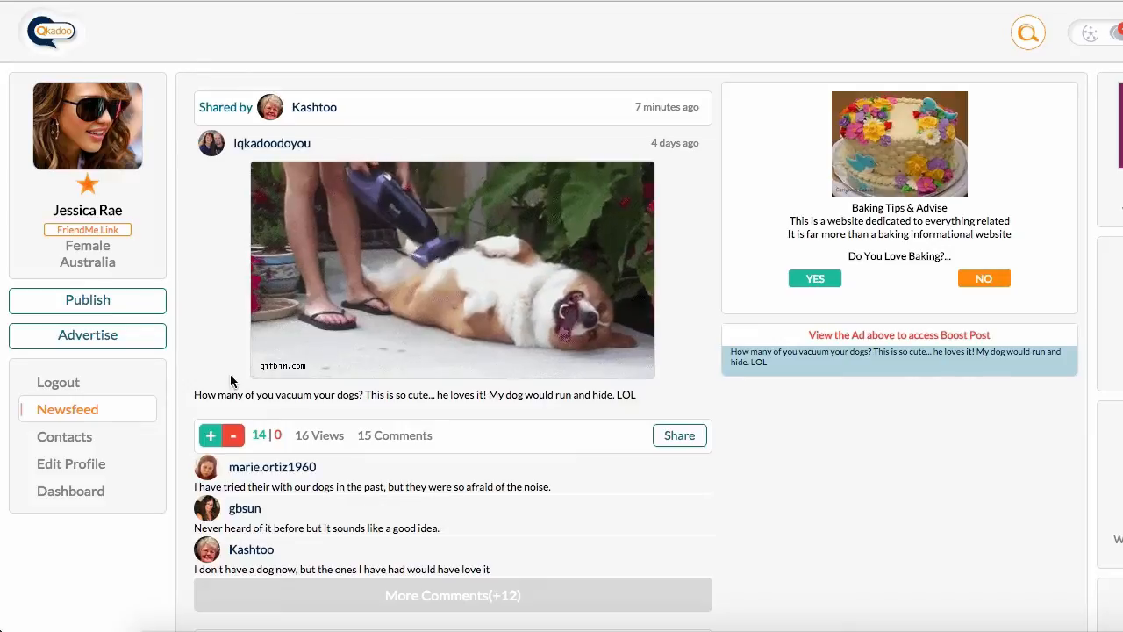
- Go to the Advertise section from the newsfeed to start a new campaign
click(87, 336)
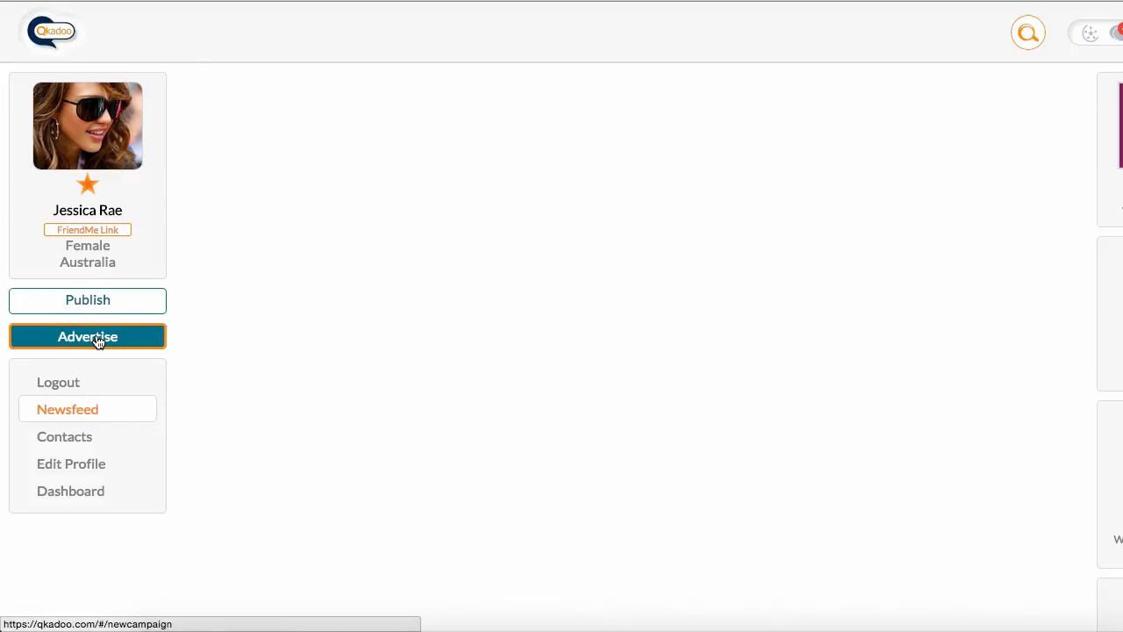
- Load the New Campaign form with Post, Side-bar and Search-result placement types
click(87, 336)
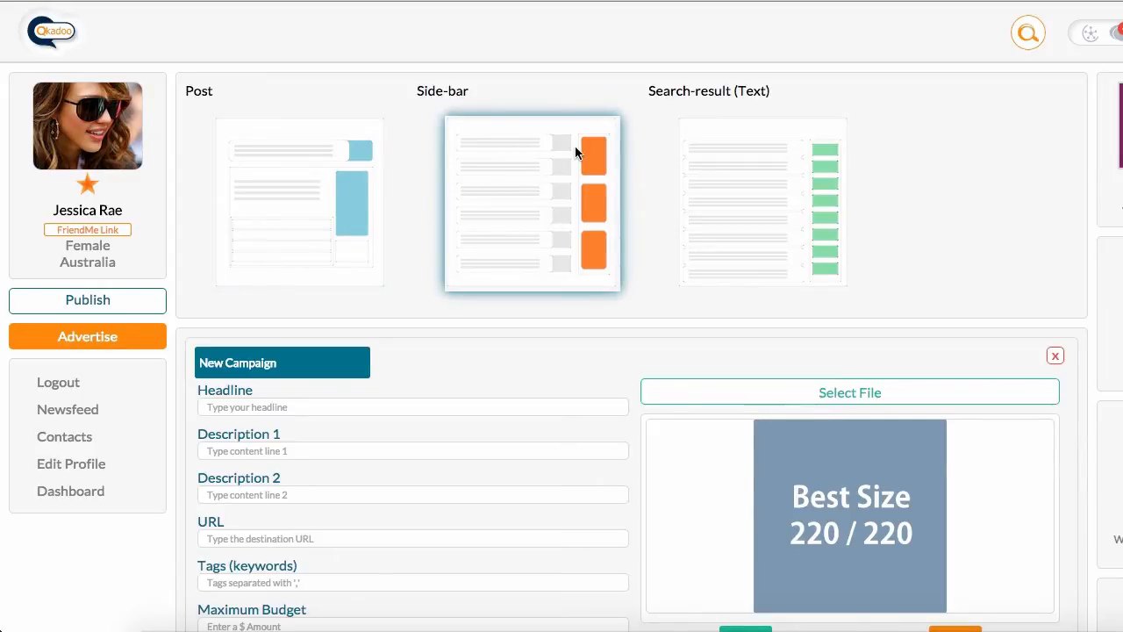
mouse_move(593, 151)
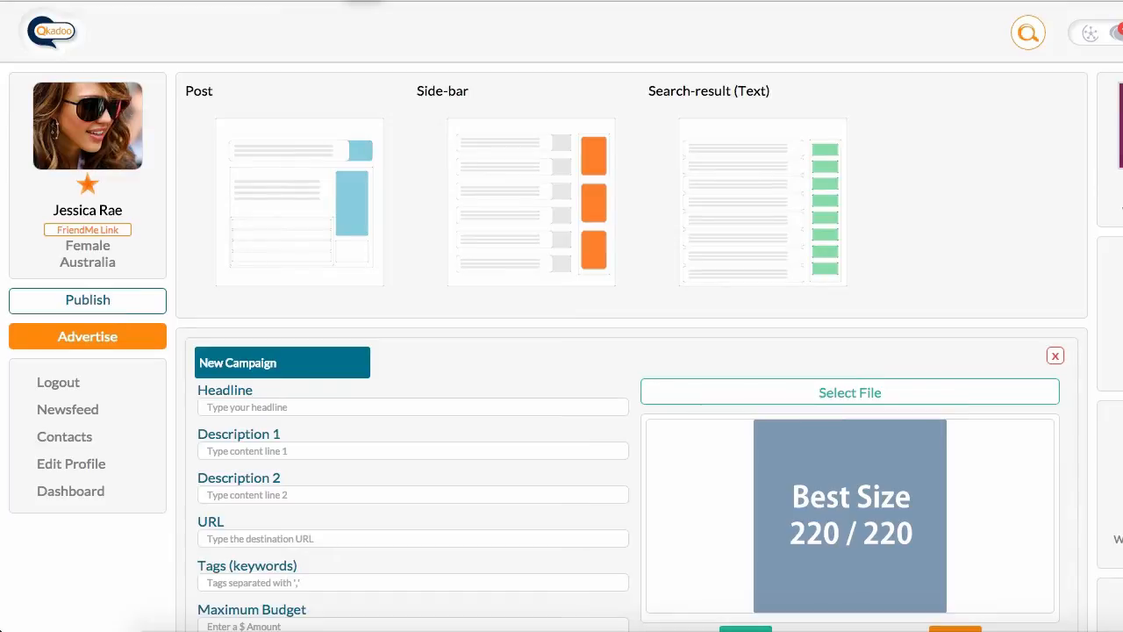
mouse_move(332, 210)
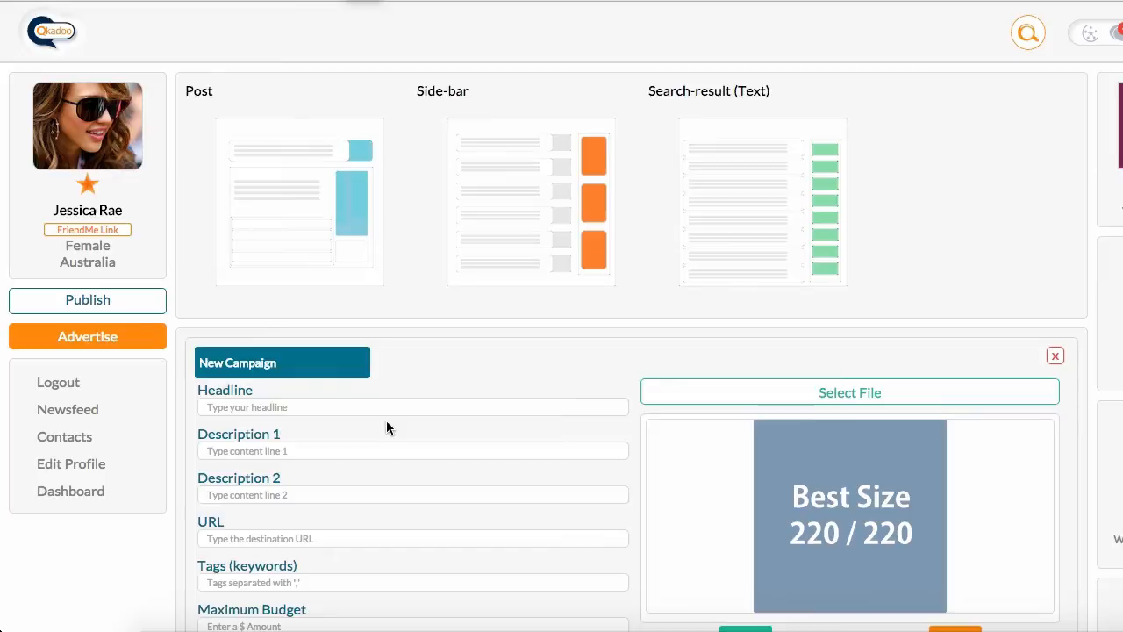
- Scroll the campaign form down to the poll, Campaign Duration and run-campaign sections
scroll(down, 3)
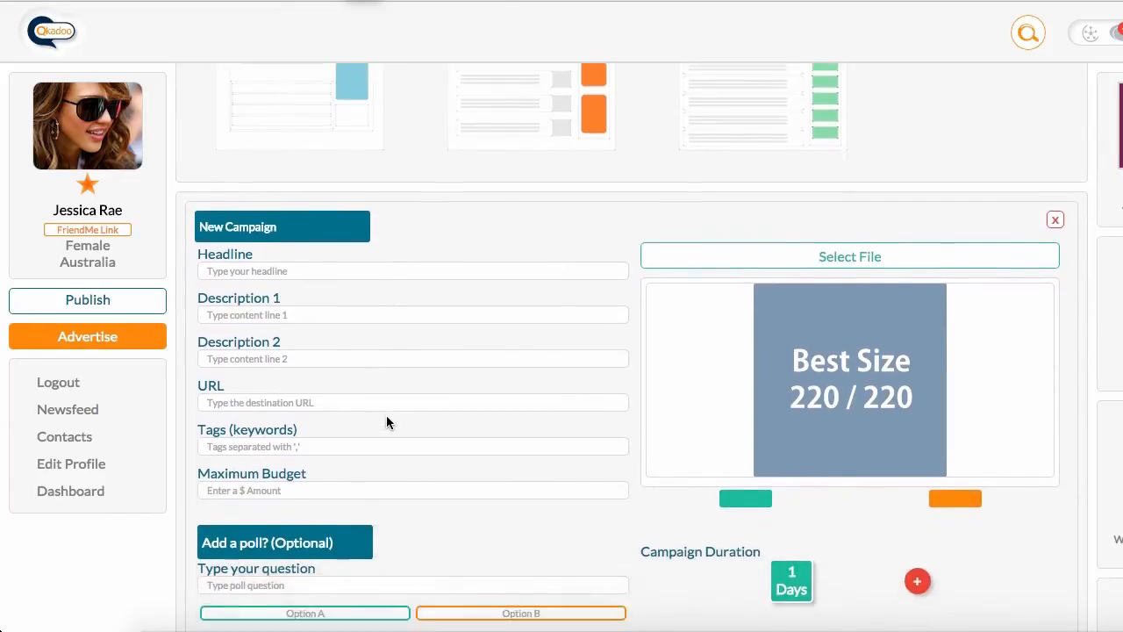
scroll(down, 3)
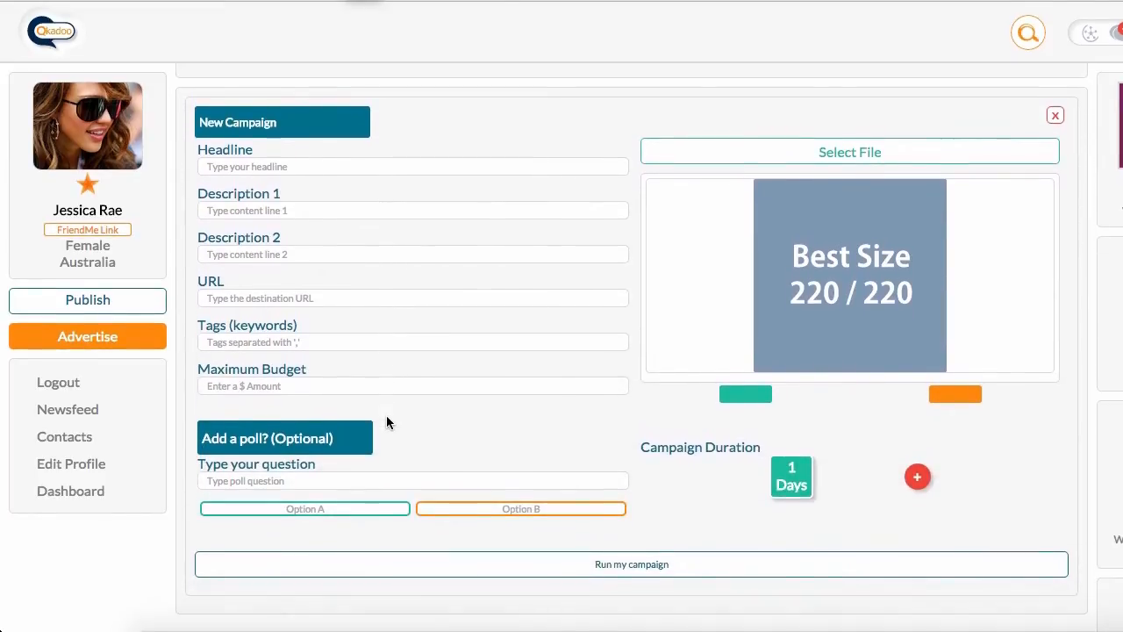
mouse_move(821, 332)
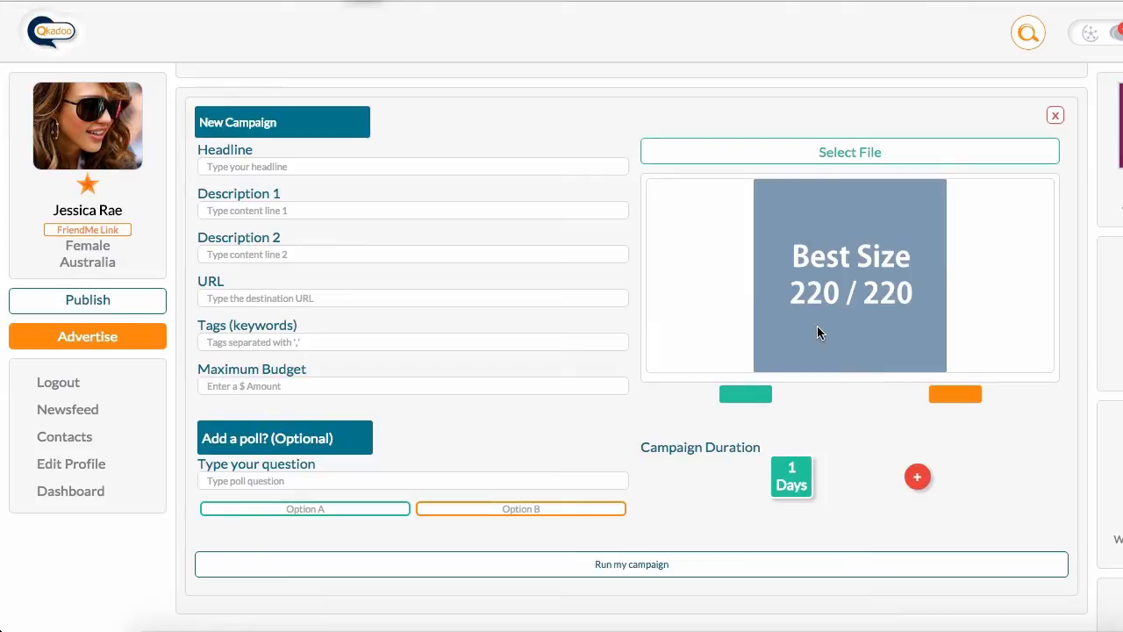
mouse_move(845, 494)
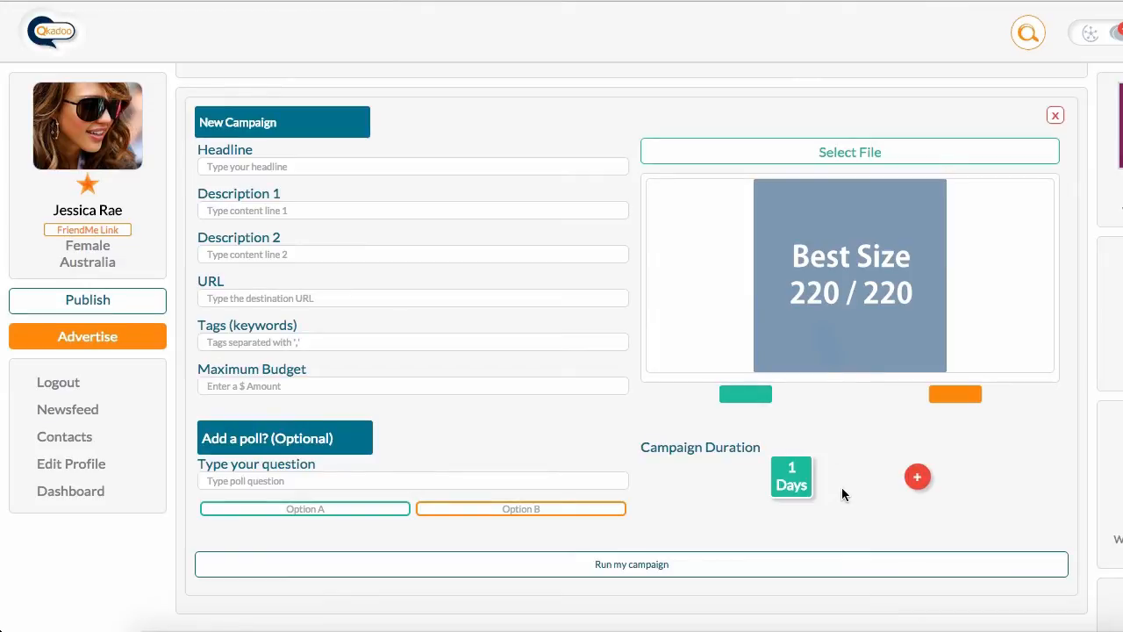
mouse_move(857, 489)
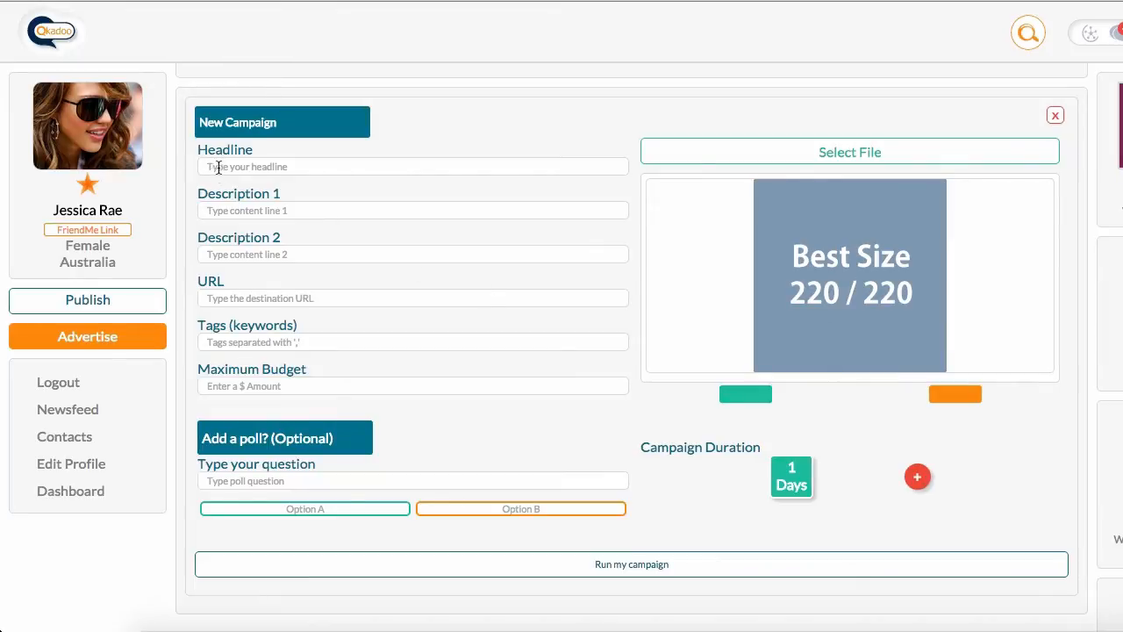
- Enter the headline "Beautiful Enamel Elephant Pendant" and move to Description 1
click(412, 167)
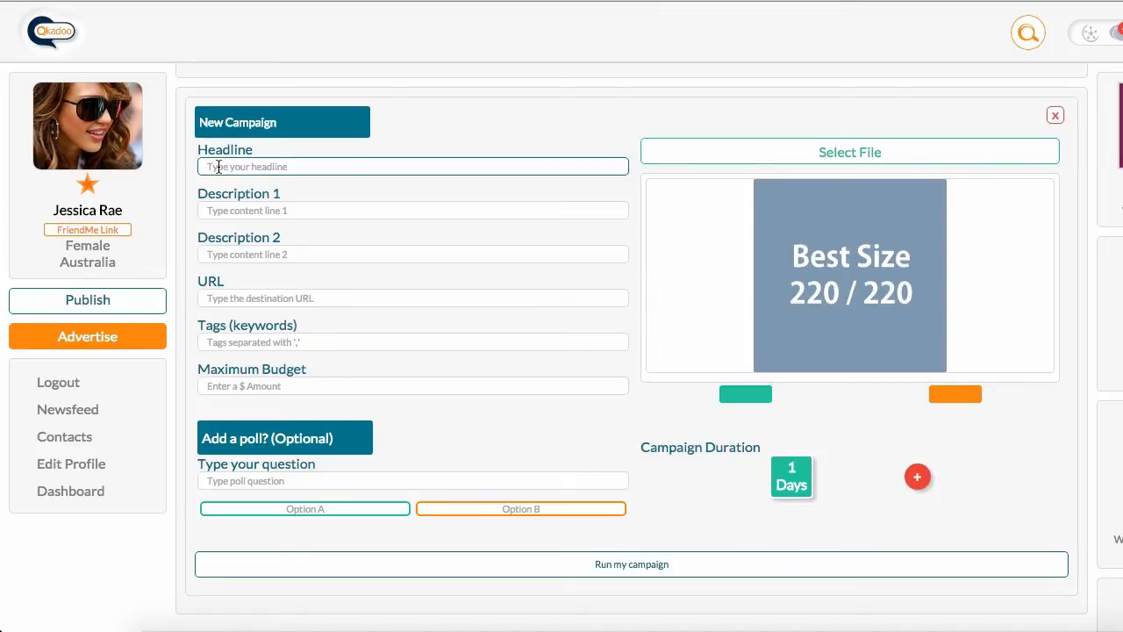
text(Beautiful Ele)
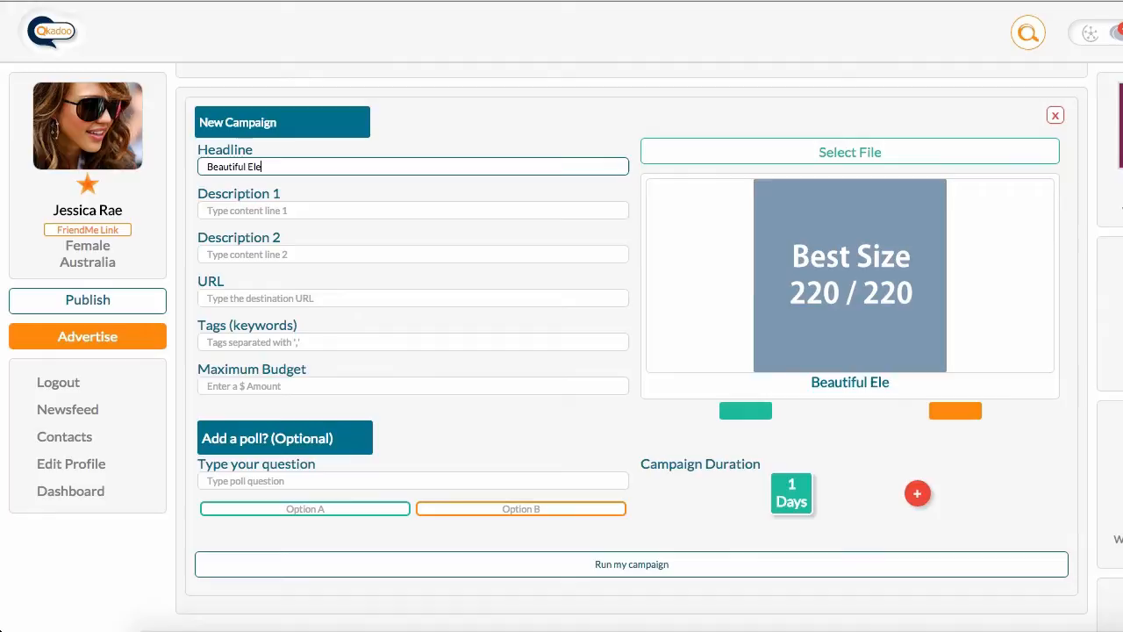
text(name)
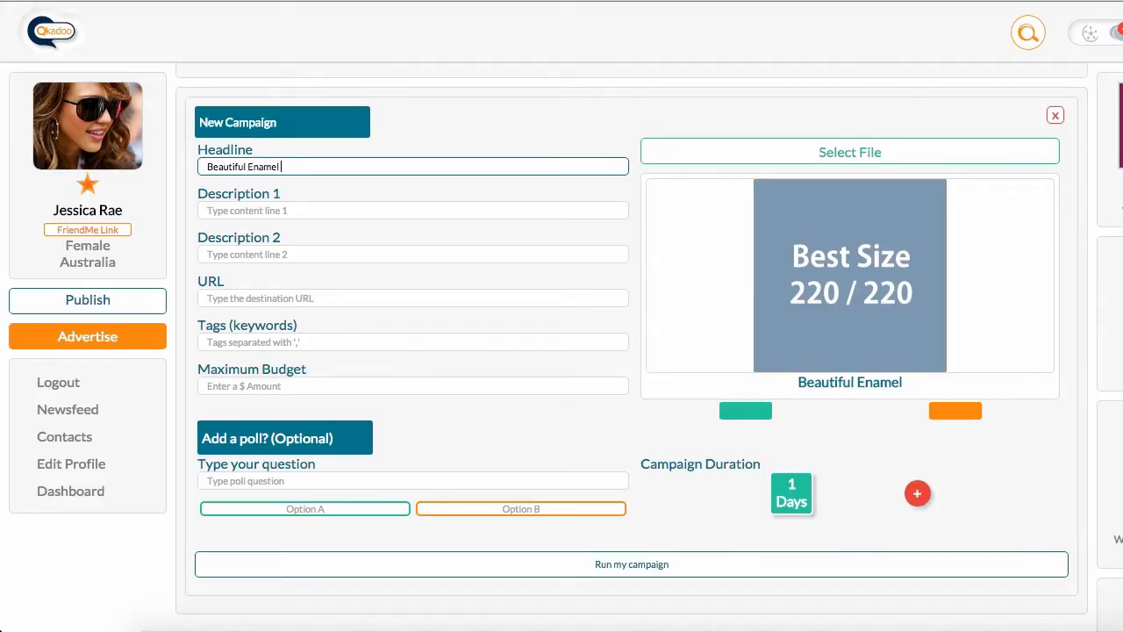
text(Elephant Pendan)
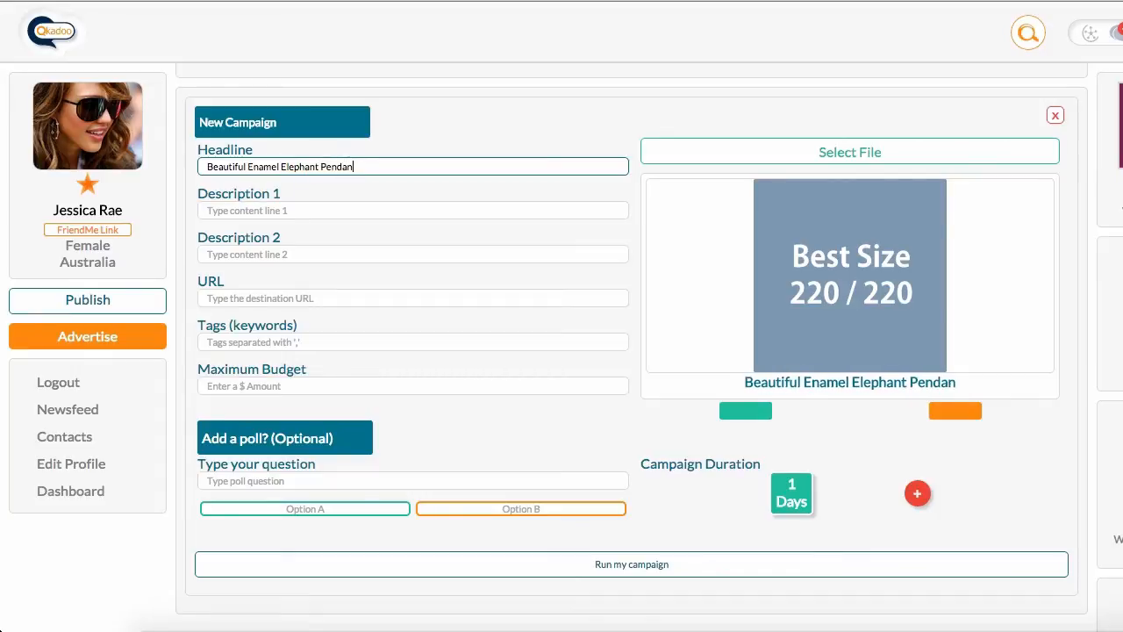
click(412, 210)
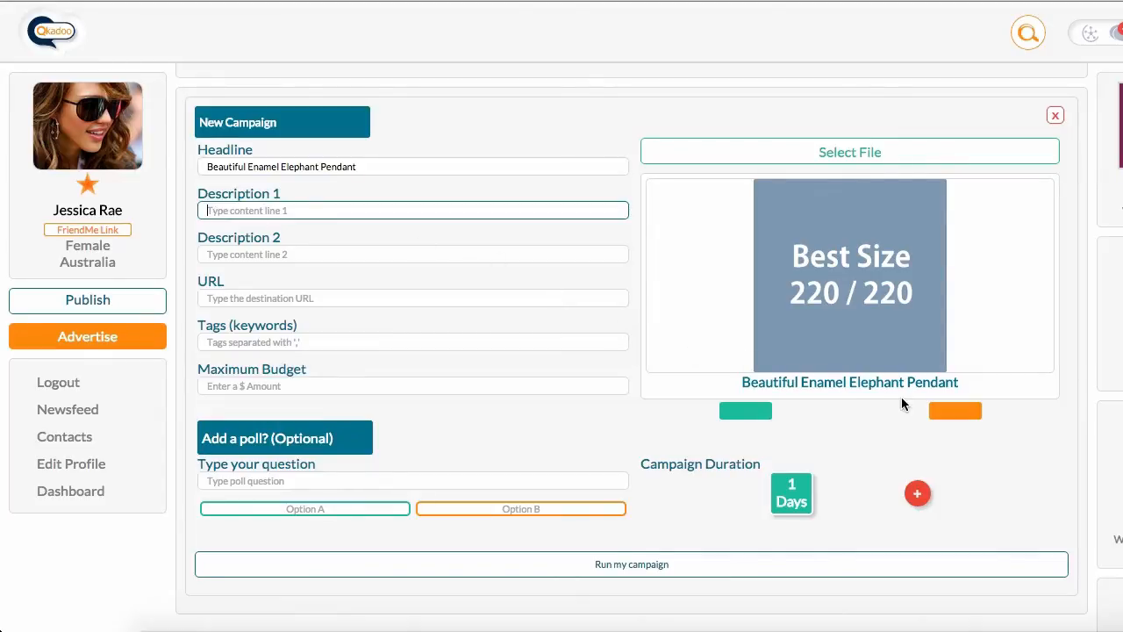
mouse_move(850, 422)
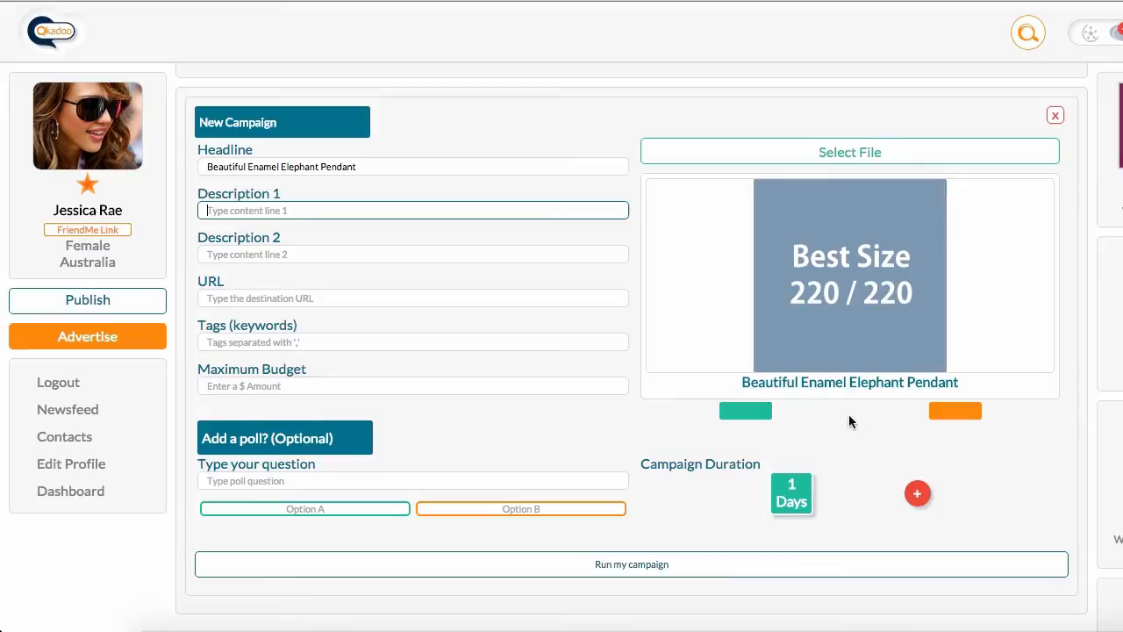
mouse_move(877, 416)
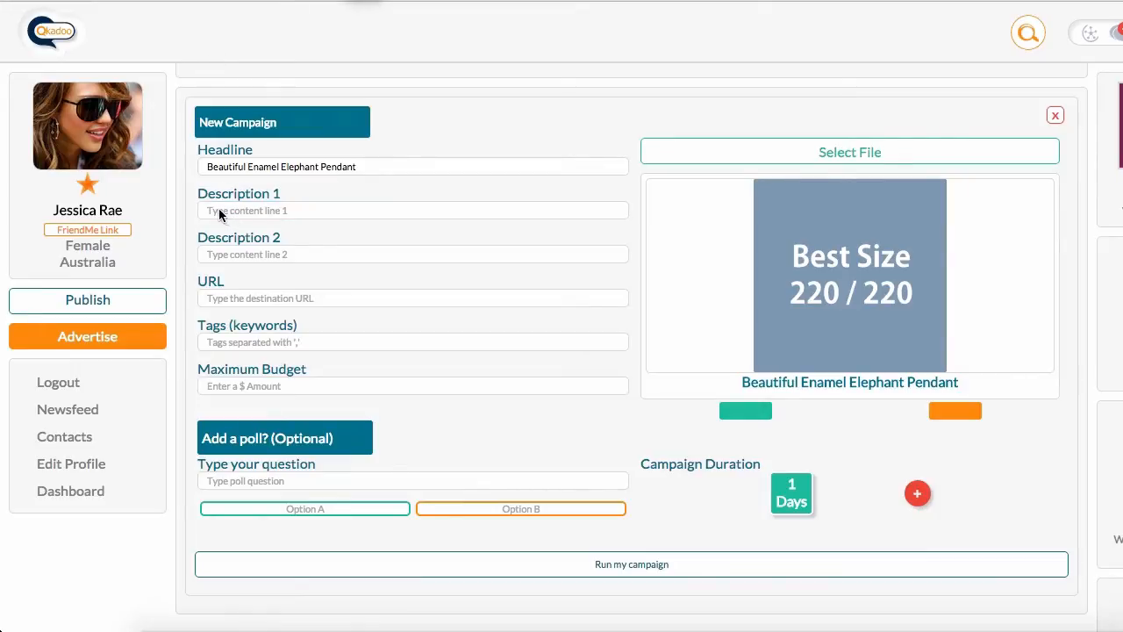
- Fill Description 1 with the line about adoring this pretty pendant
click(413, 210)
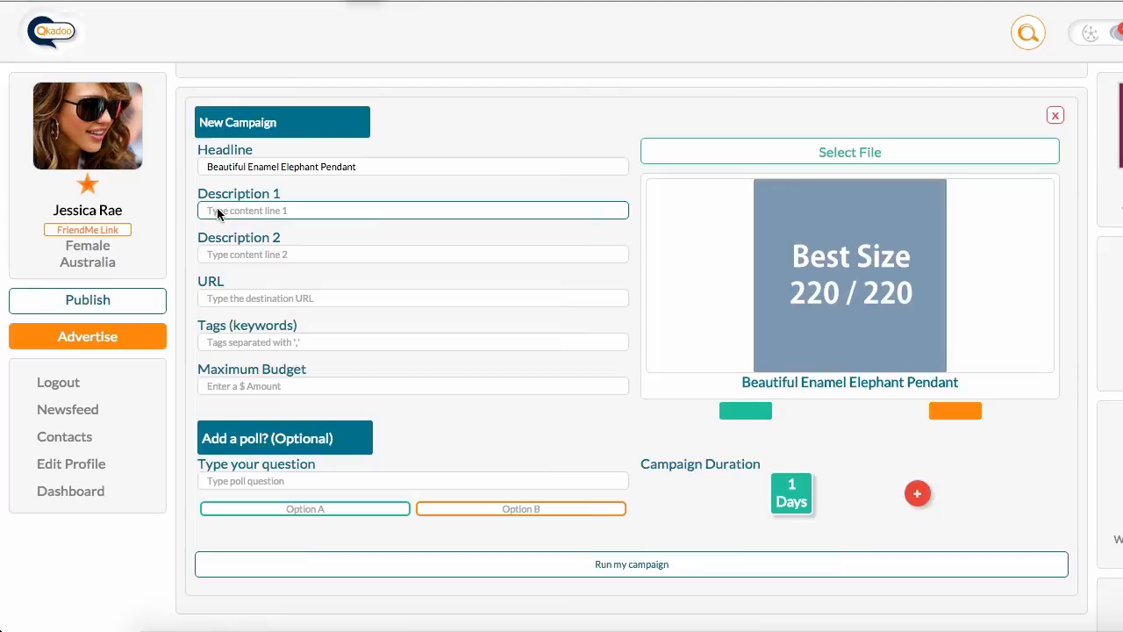
text(Eke)
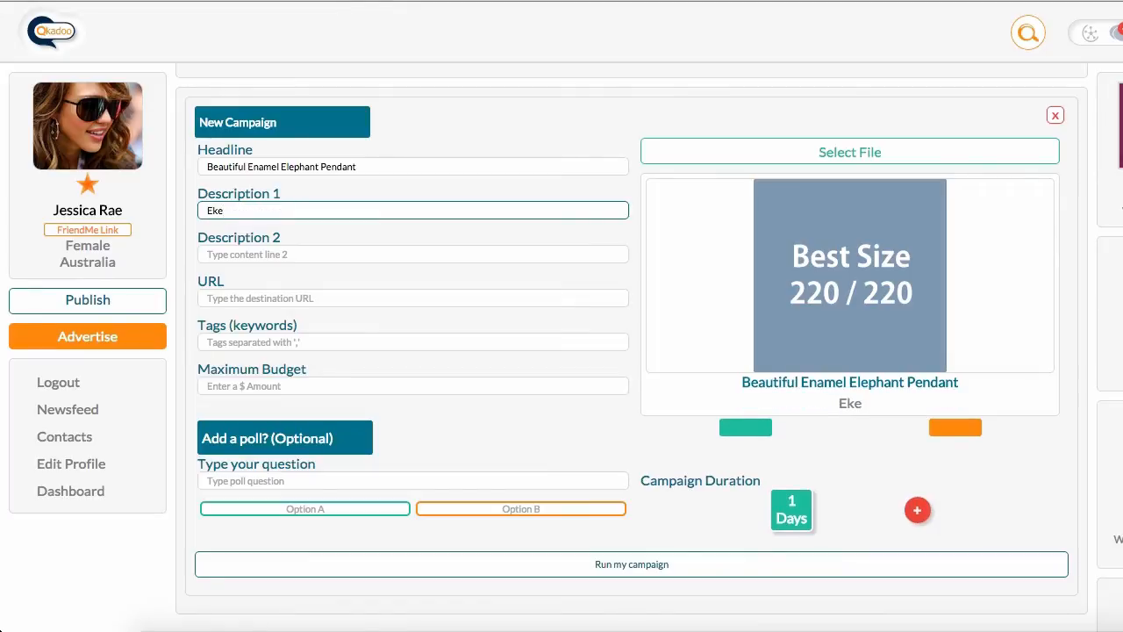
text(lephant lovers will)
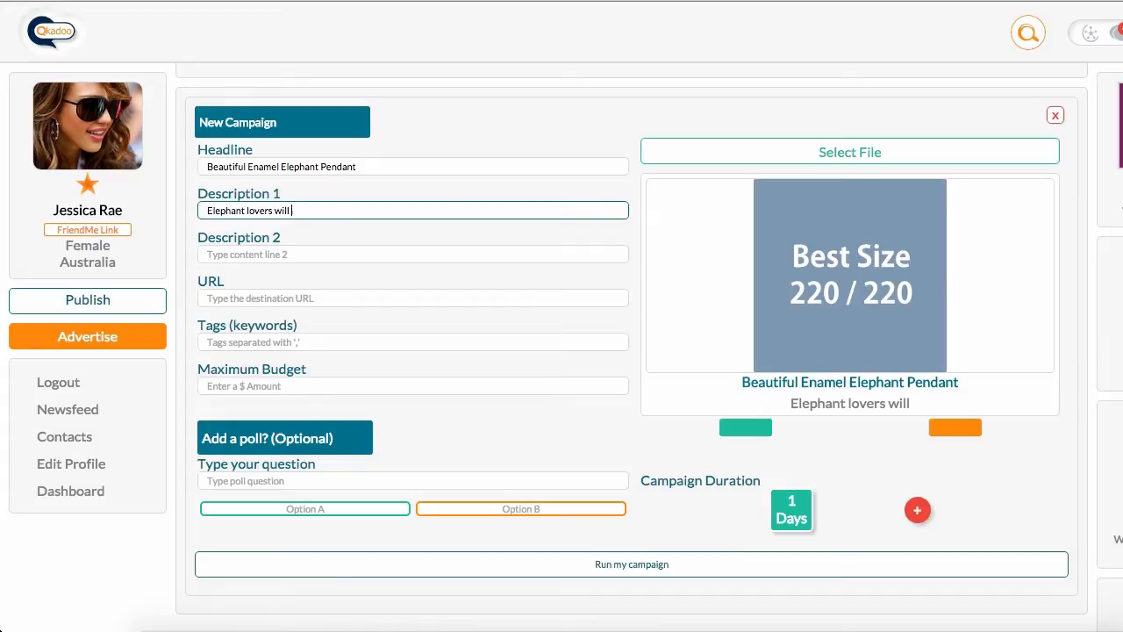
text(adore this)
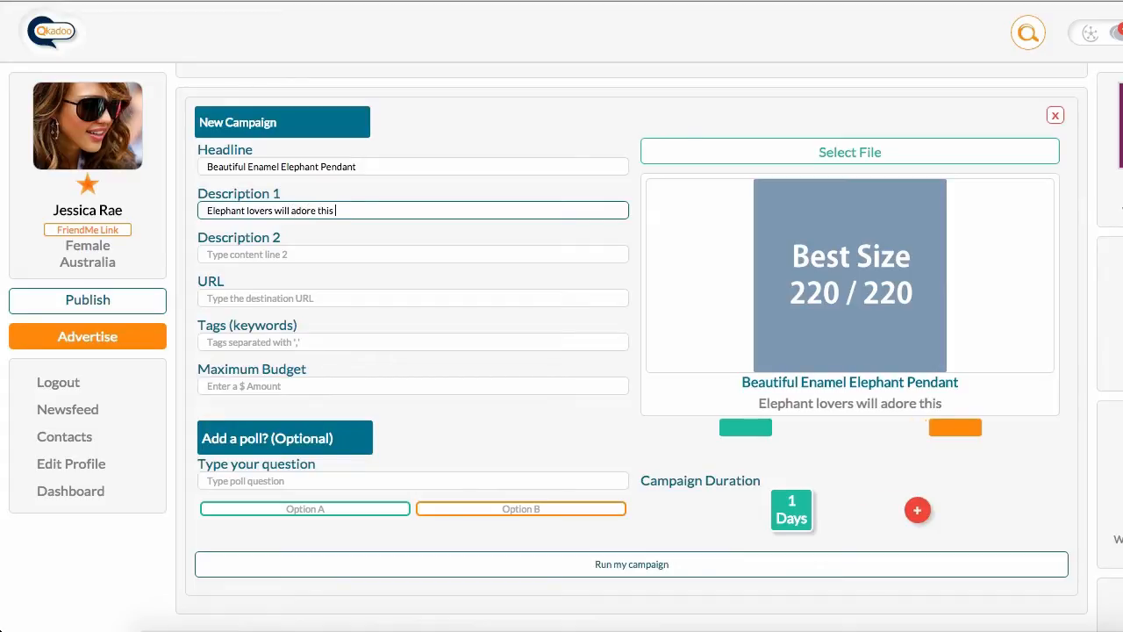
text(pretty pendant)
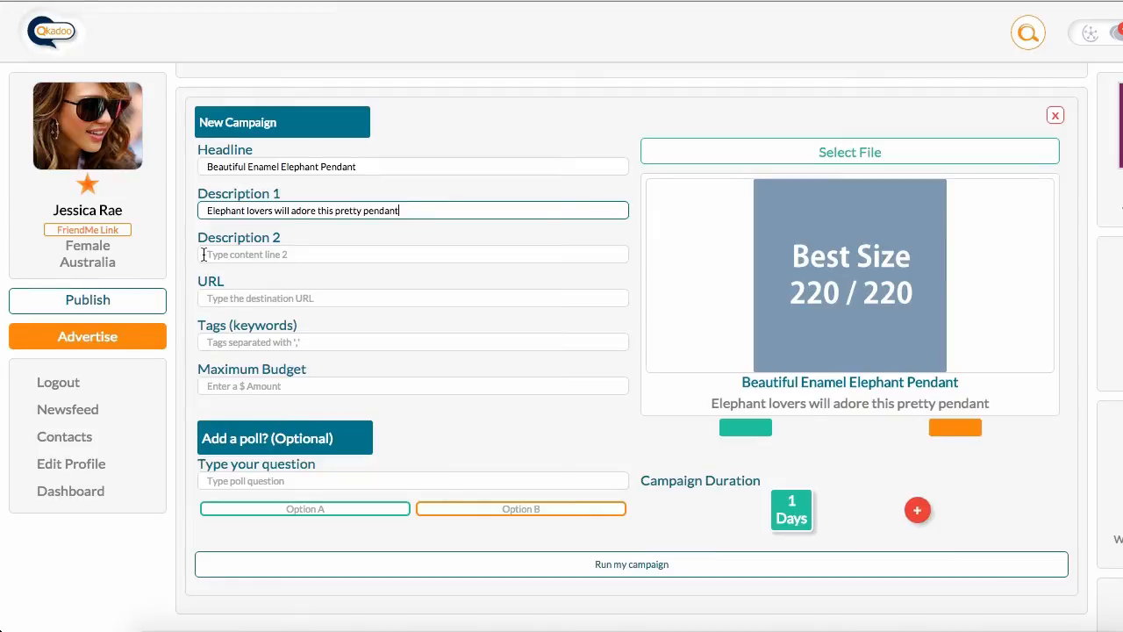
- Fill Description 2 with "So cute, with jewel toned enamel and sparkle!" and move to the URL field
click(413, 254)
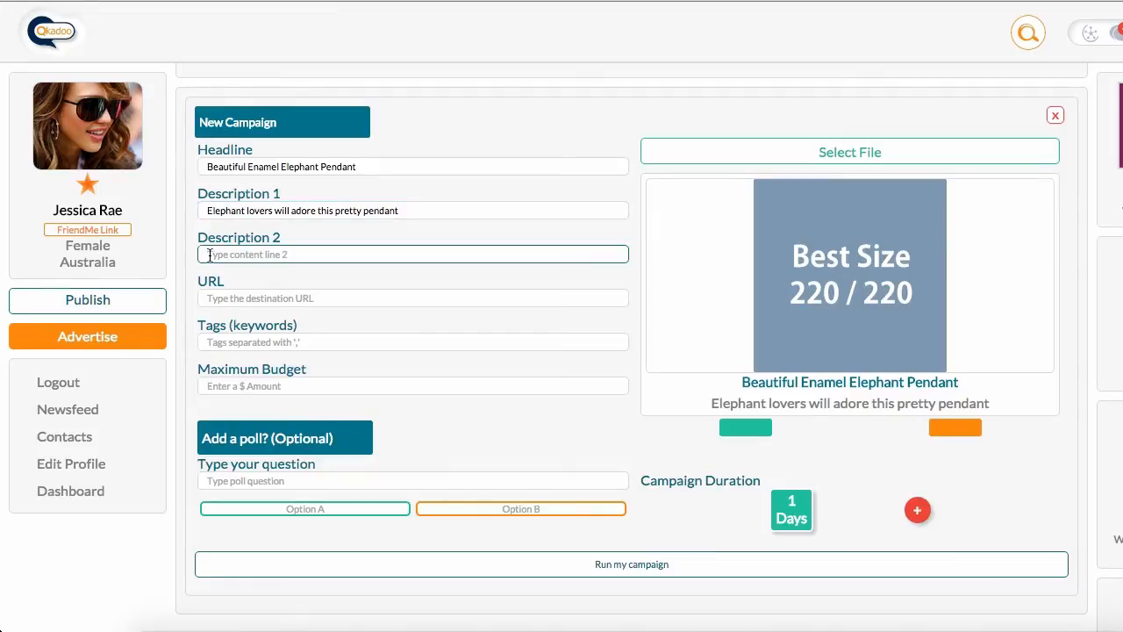
text(So cute, with j)
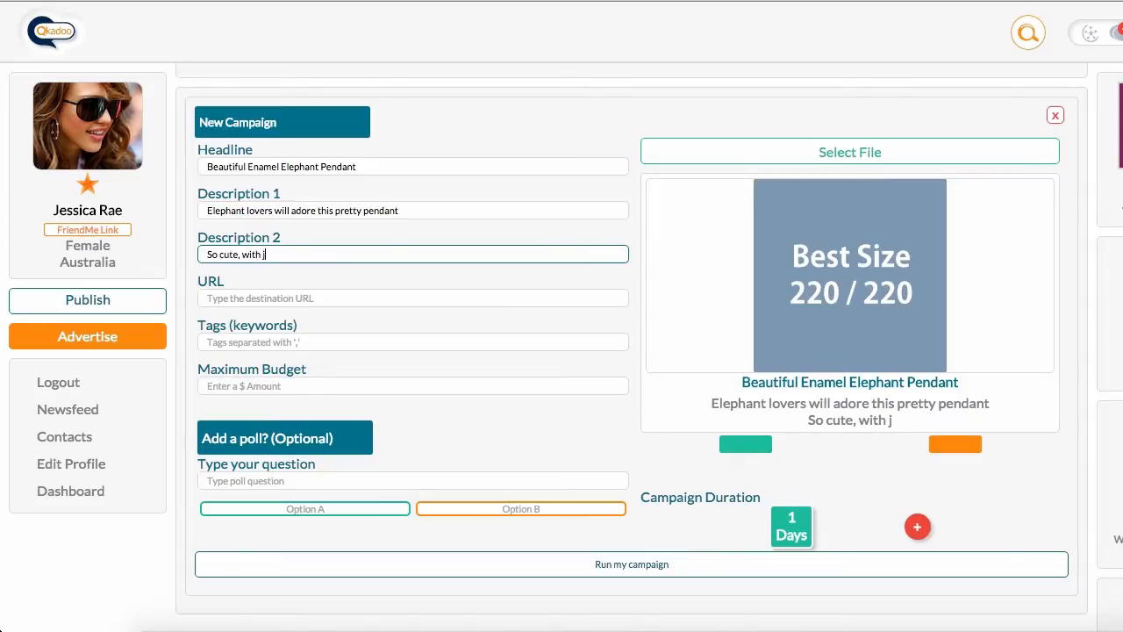
text(ewel toned)
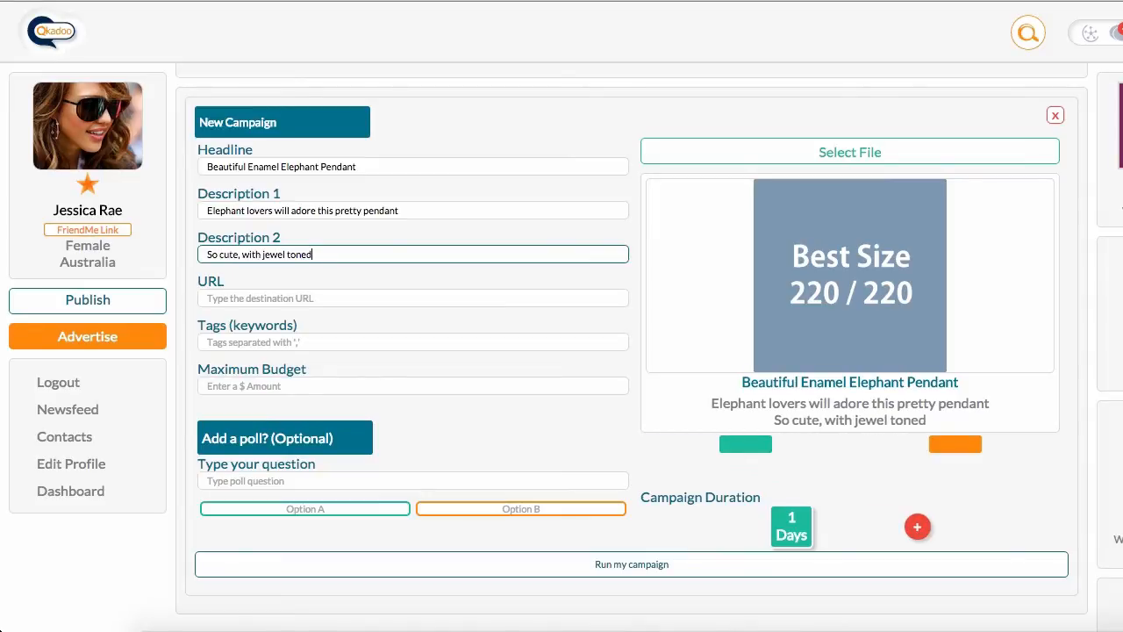
text(enamal an)
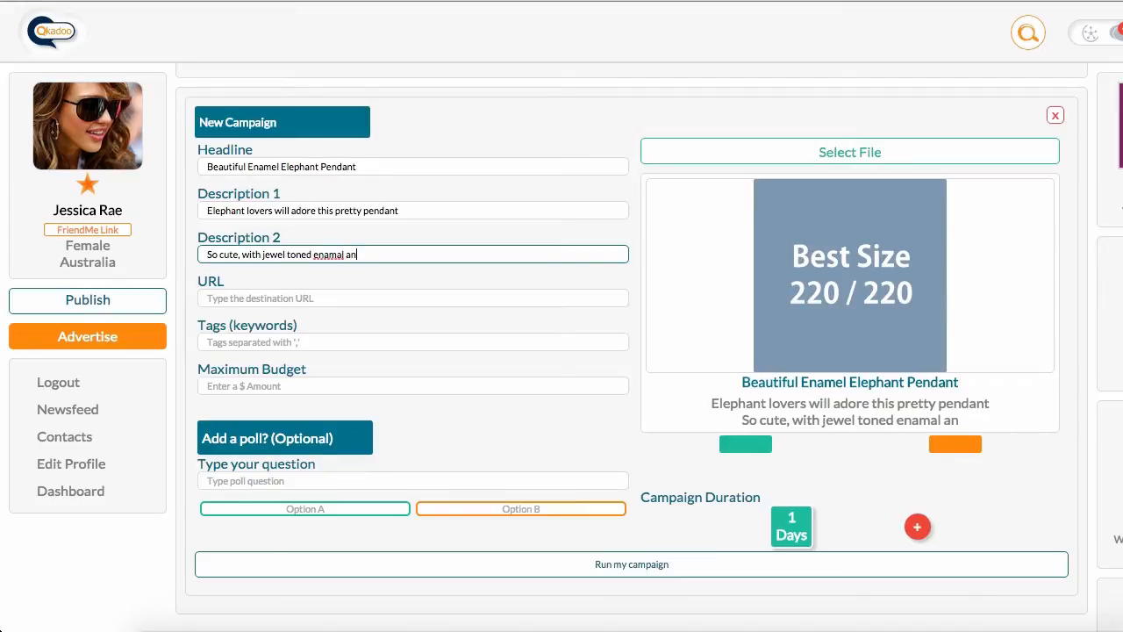
key(Backspace)
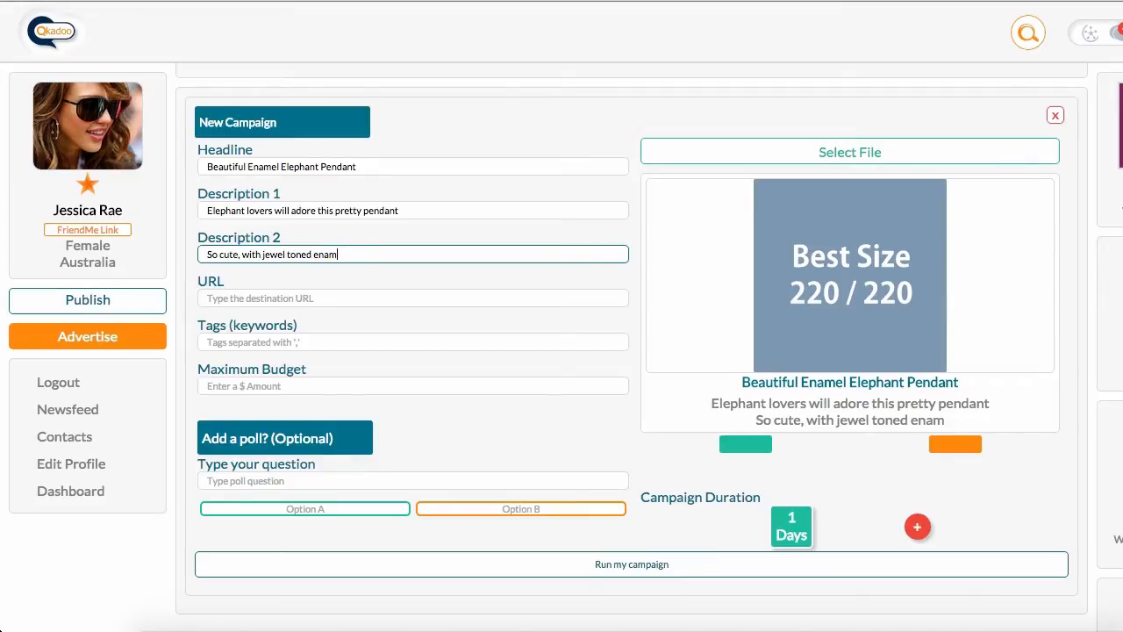
text(el and sparkl)
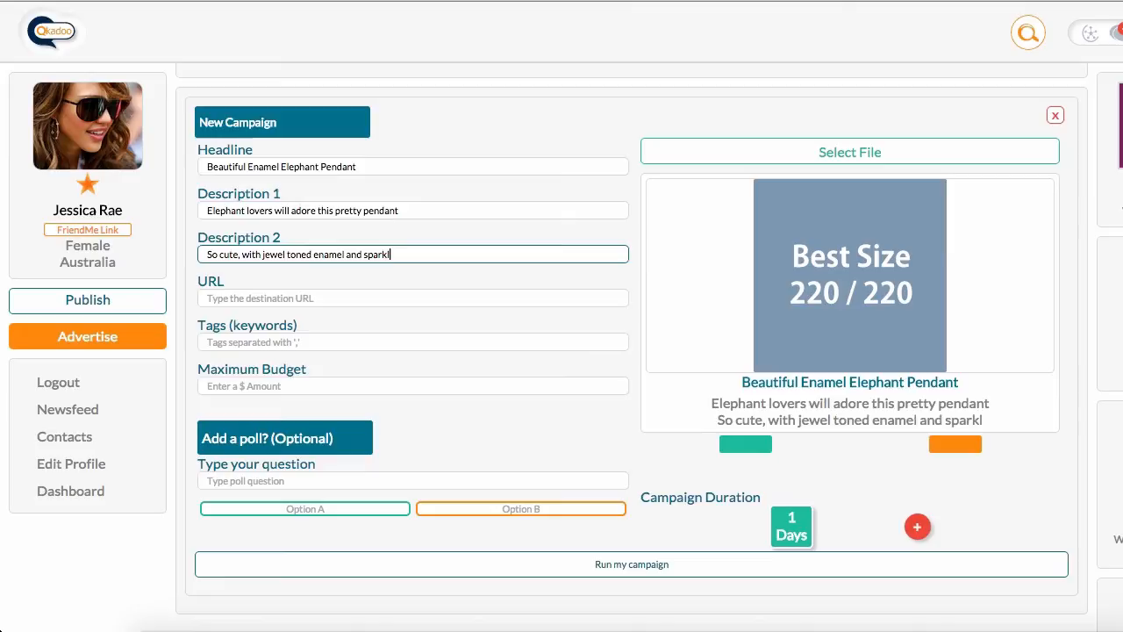
text(e!)
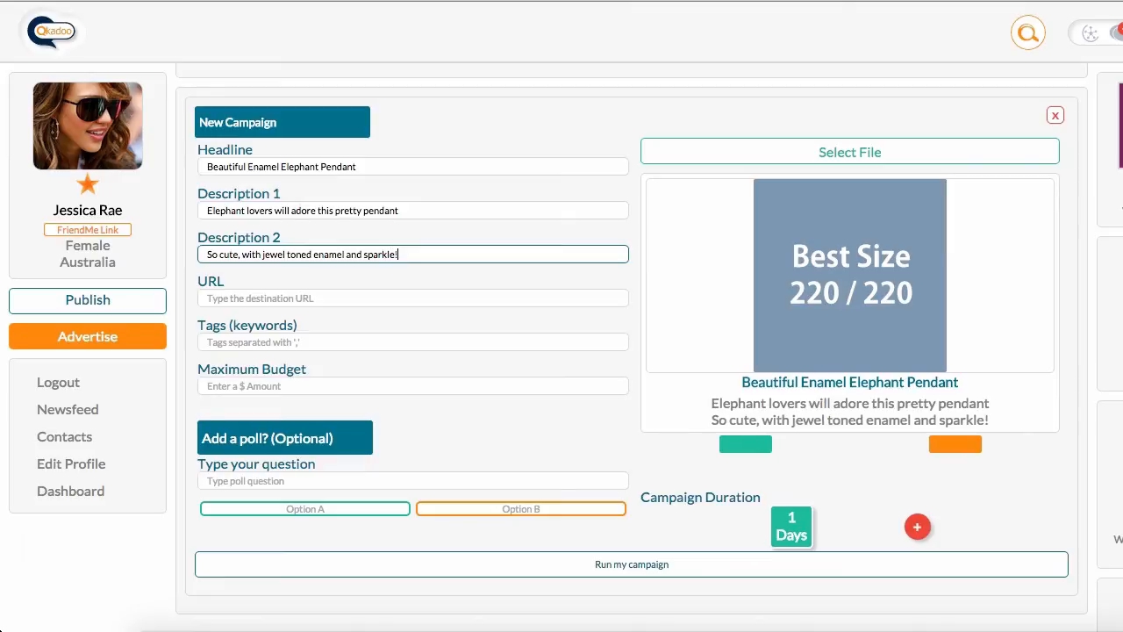
click(412, 298)
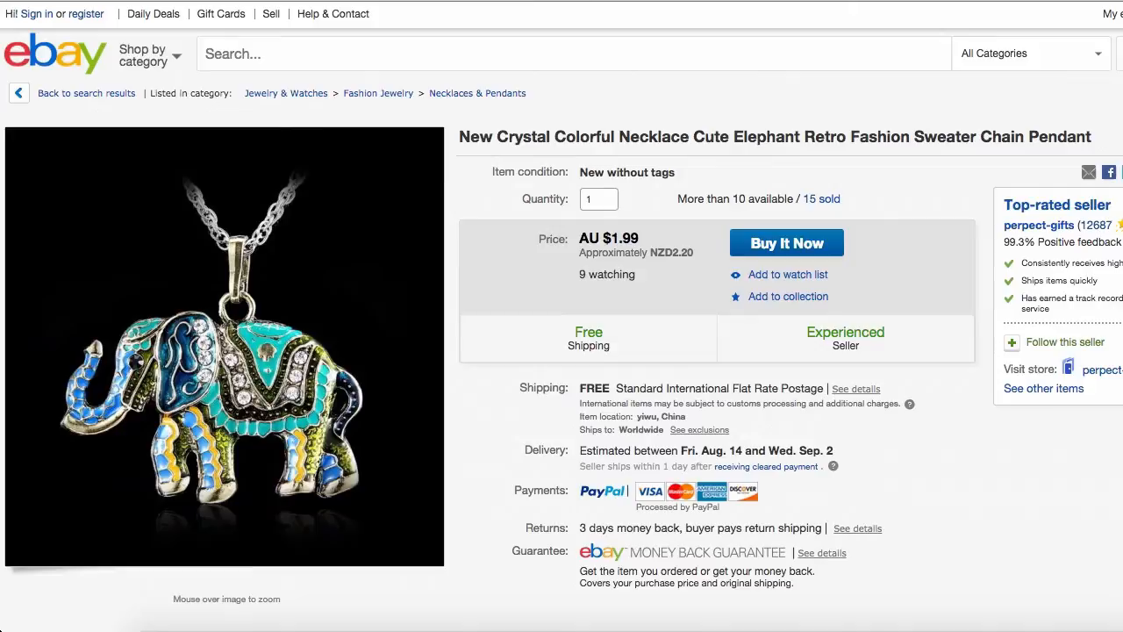
mouse_move(587, 6)
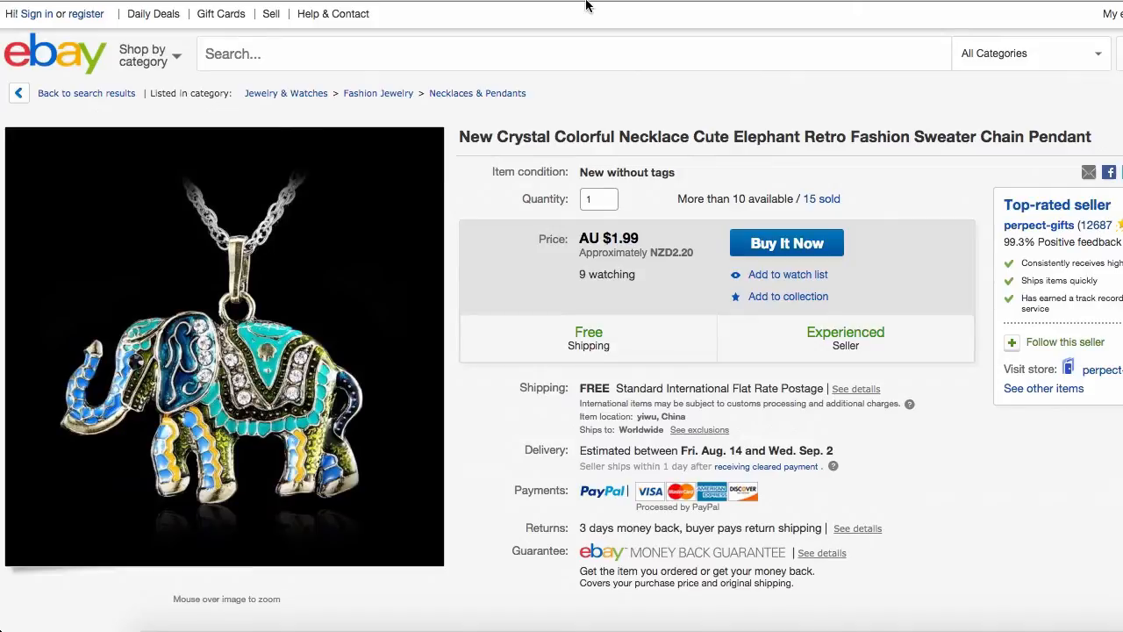
mouse_move(1060, 44)
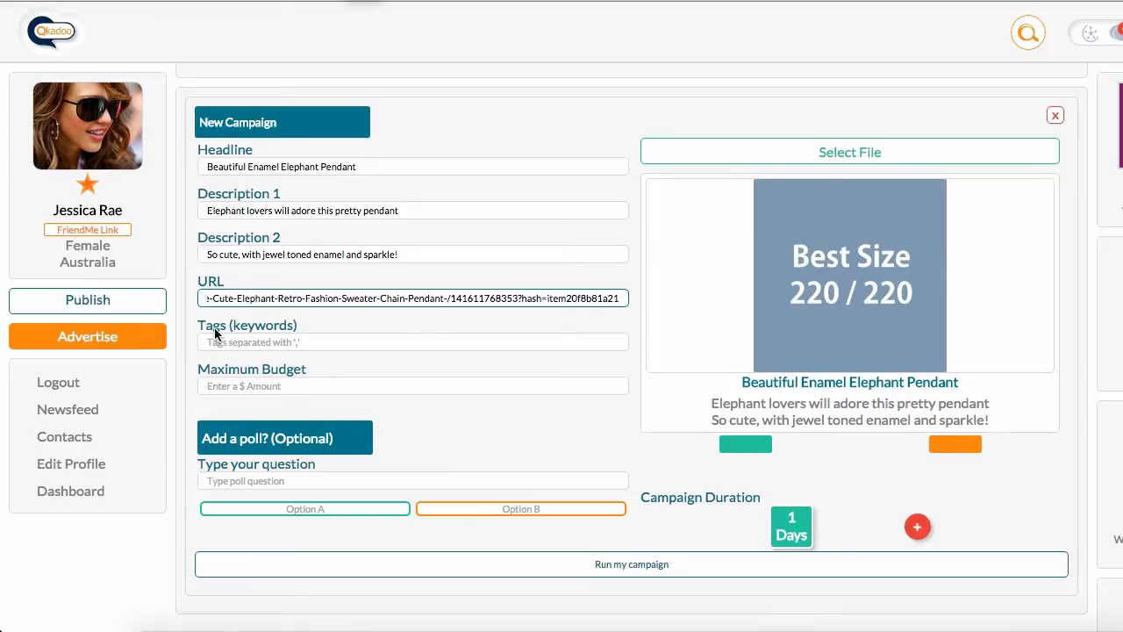
- With the eBay listing URL in place, move on to the Tags field
click(413, 341)
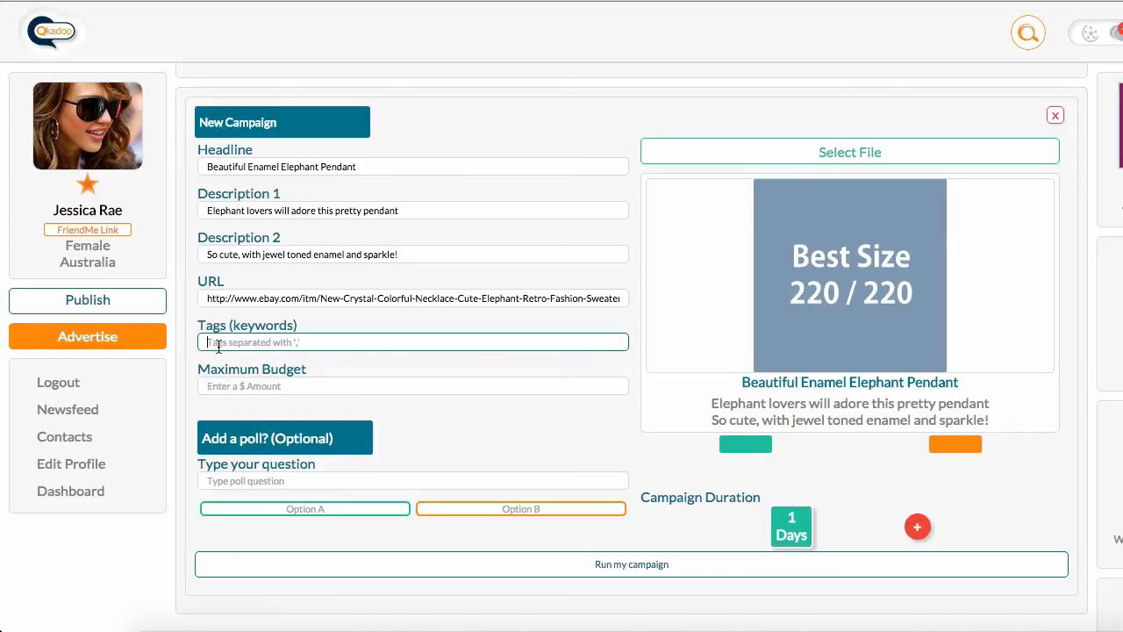
mouse_move(597, 402)
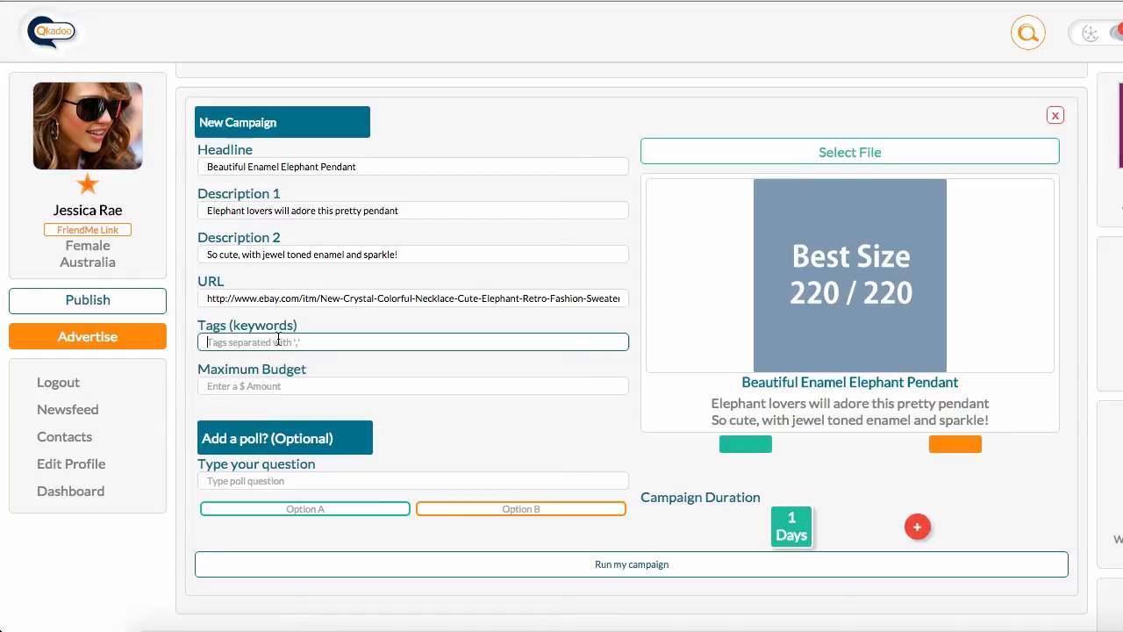
- Enter the tags elephant, elephants, necklace, jewellery, wildlife, rescue
text(elephant, elephants,)
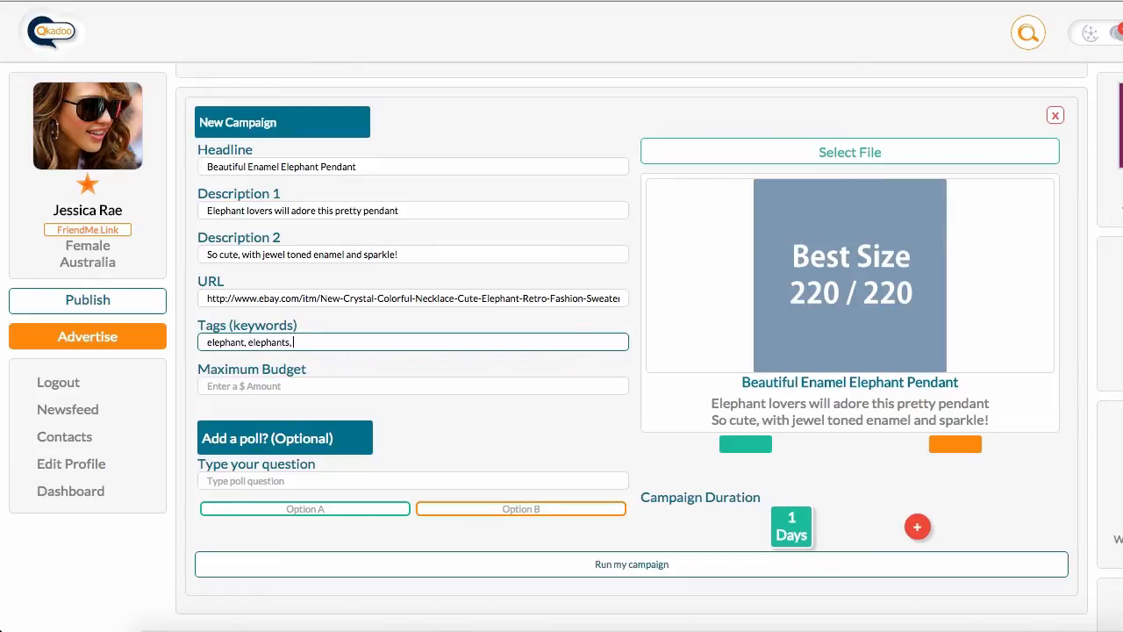
text(necklace, jewe)
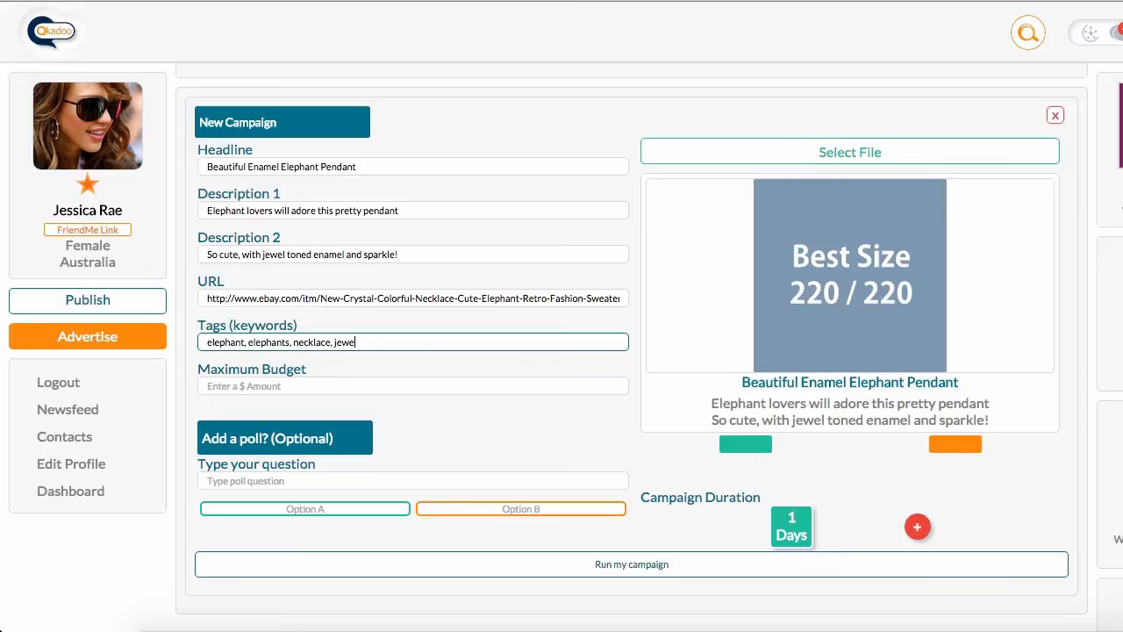
text(llery)
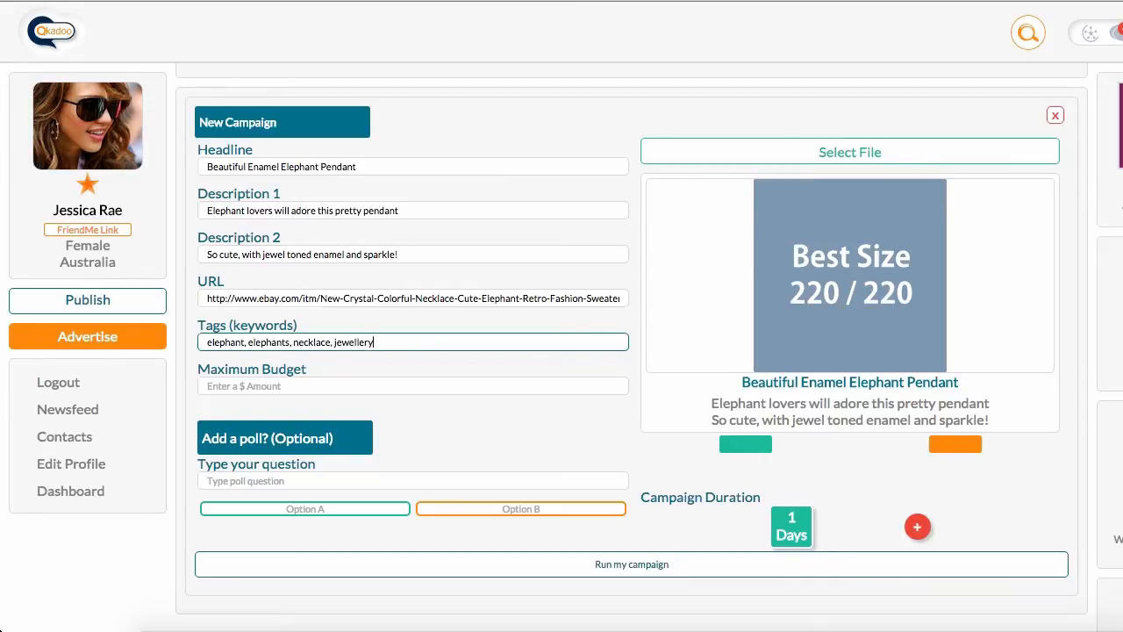
text(wildlife)
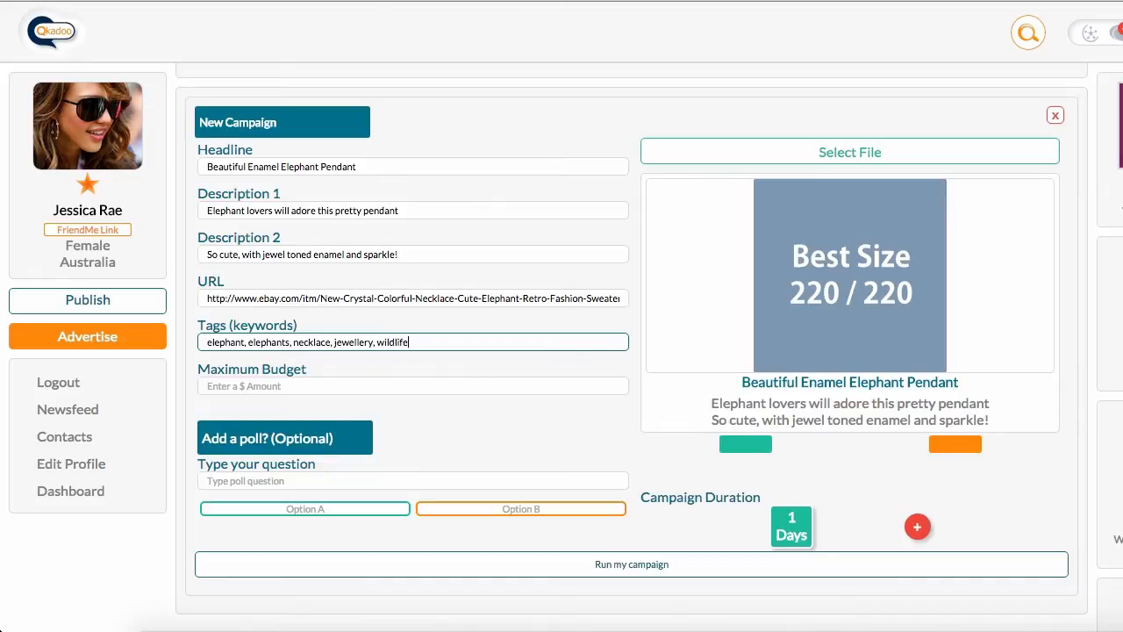
text(rescue)
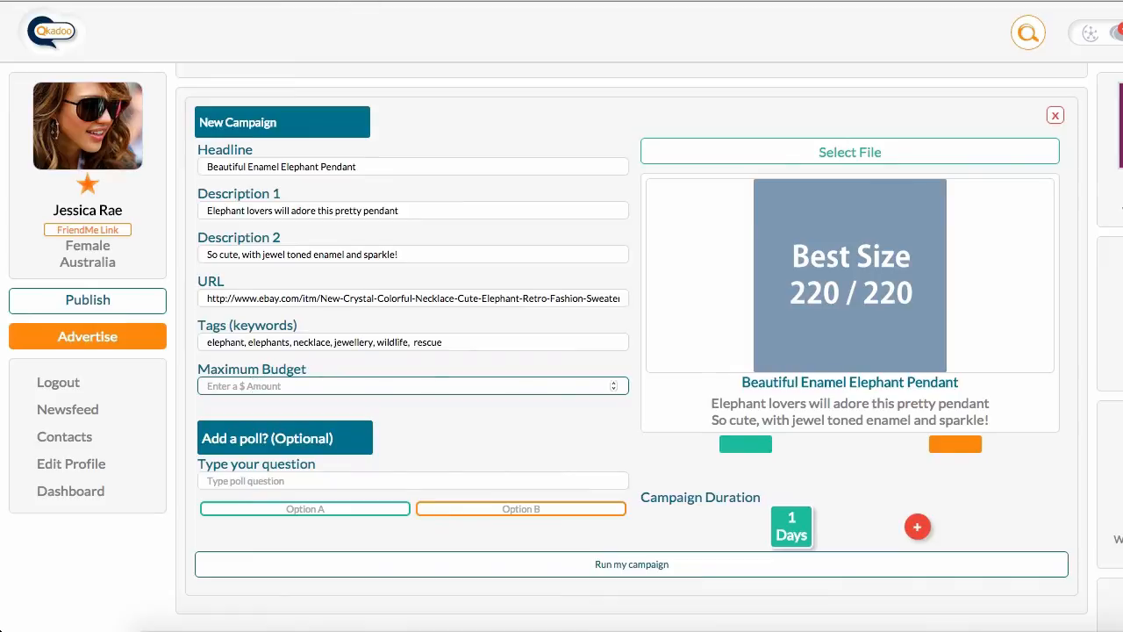
- Set Maximum Budget to 5 and enter the poll question "Have you ever seen a real elephant?"
text(5)
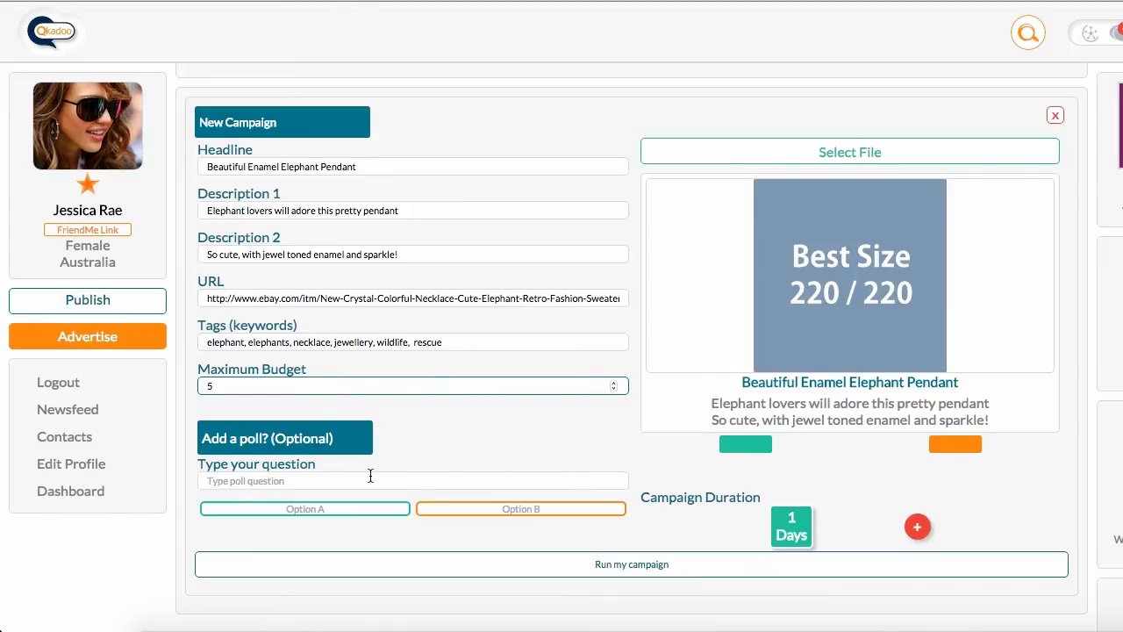
click(412, 480)
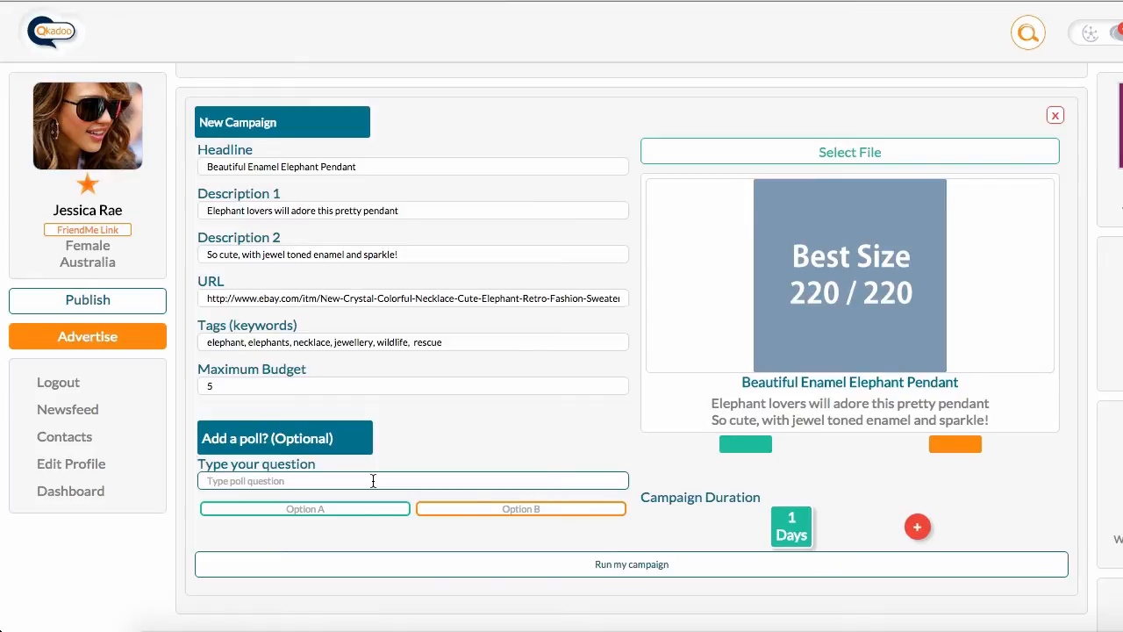
text(Have you ever seen a real elep)
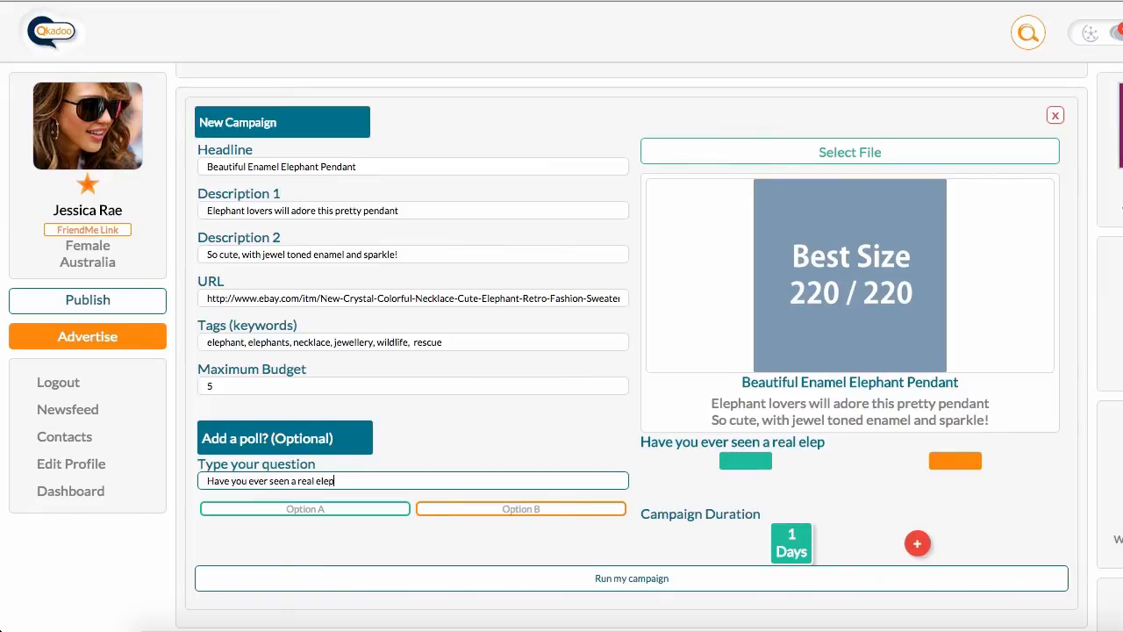
text(hant?)
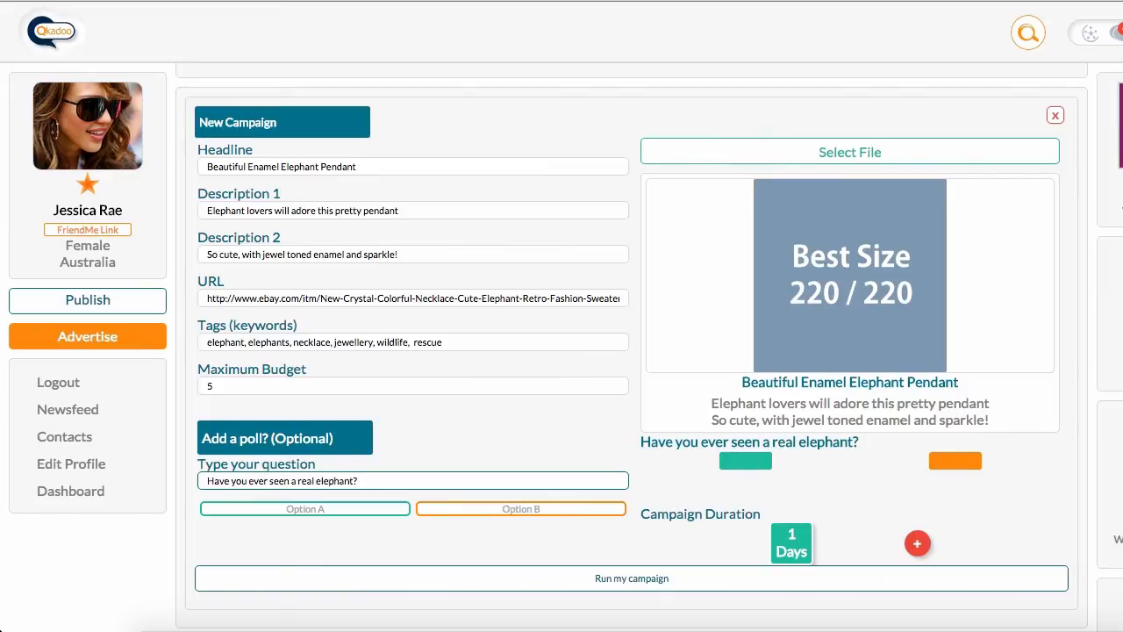
- Enter poll answers yes for Option A and no for Option B
click(304, 508)
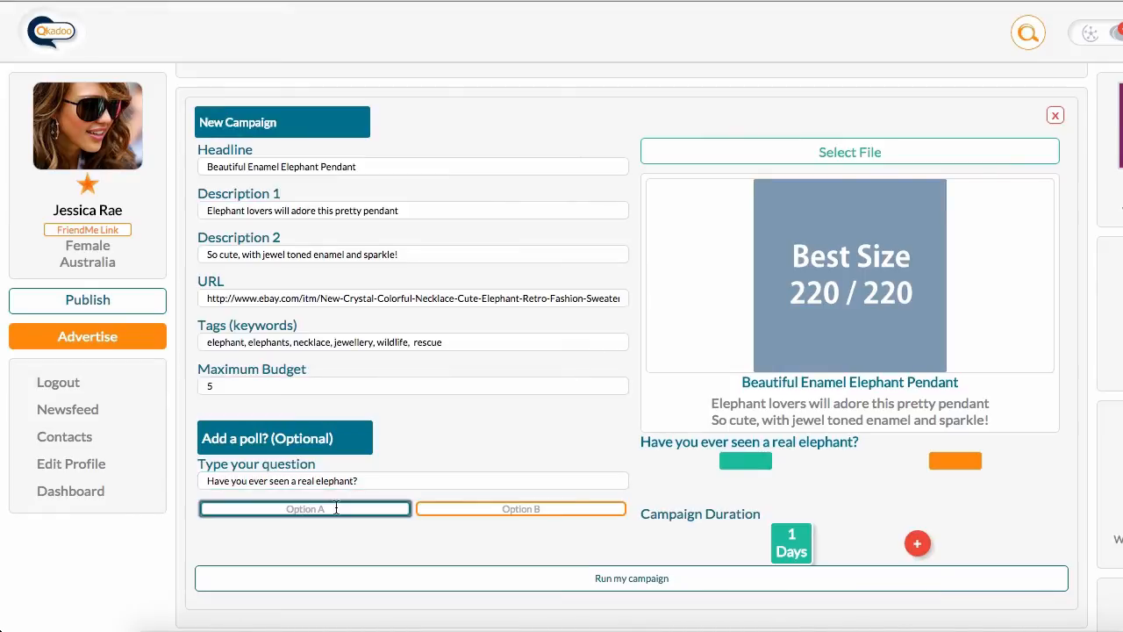
text(yes)
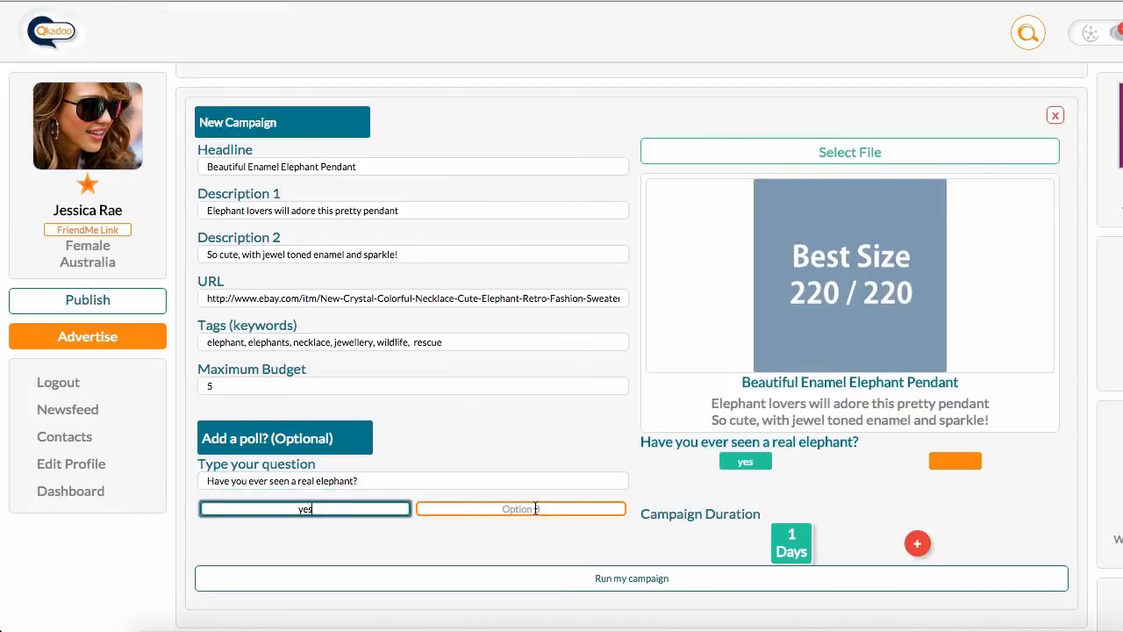
text(no)
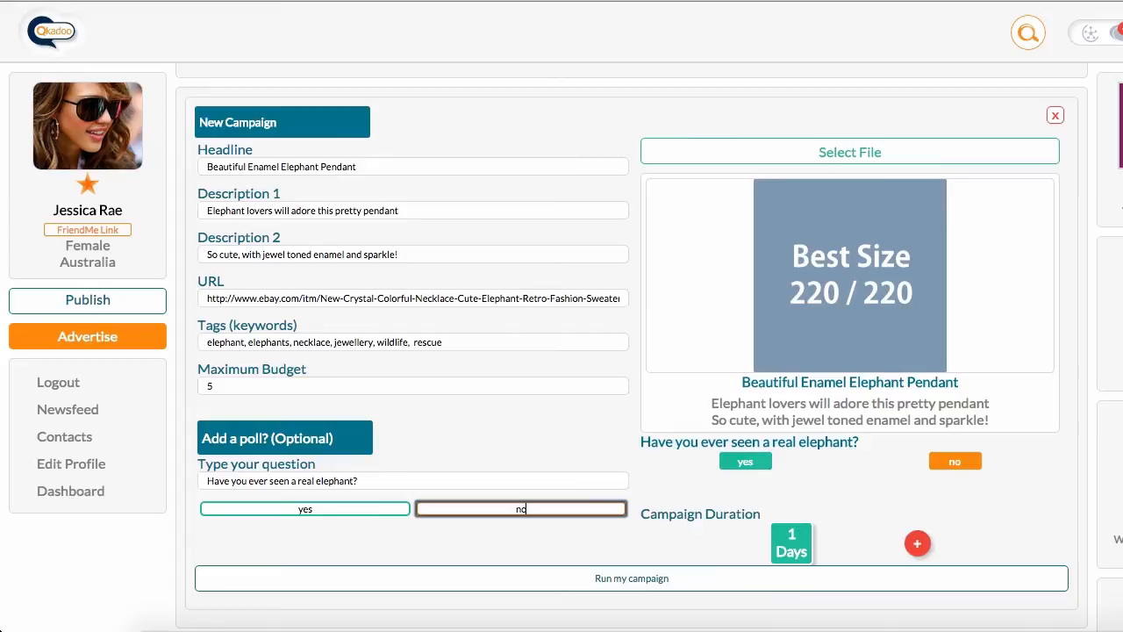
mouse_move(575, 469)
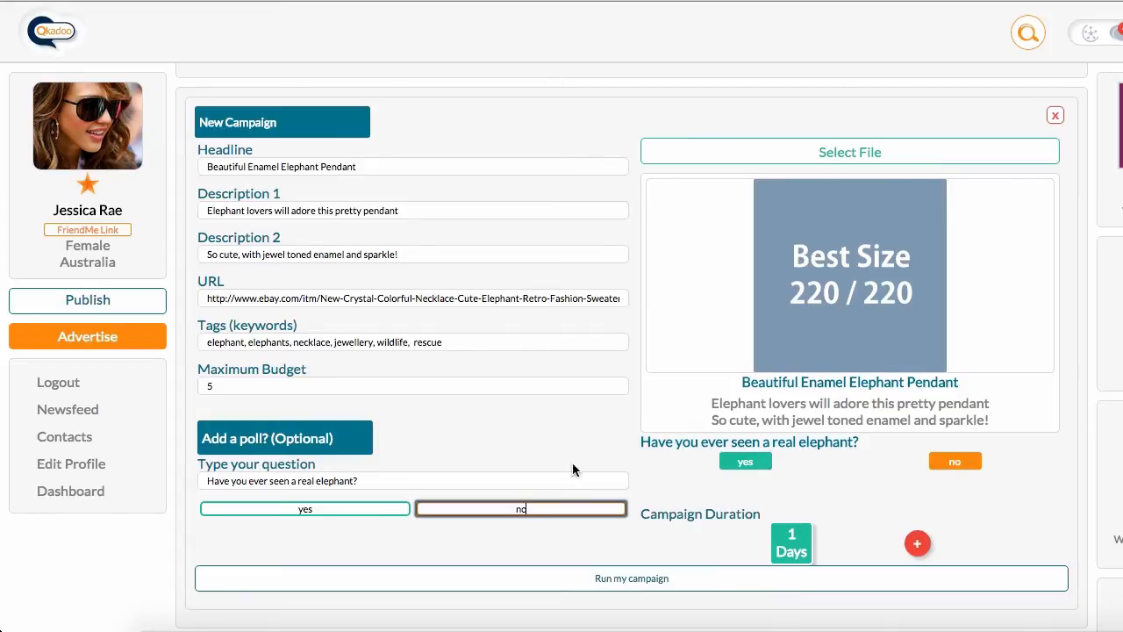
mouse_move(779, 439)
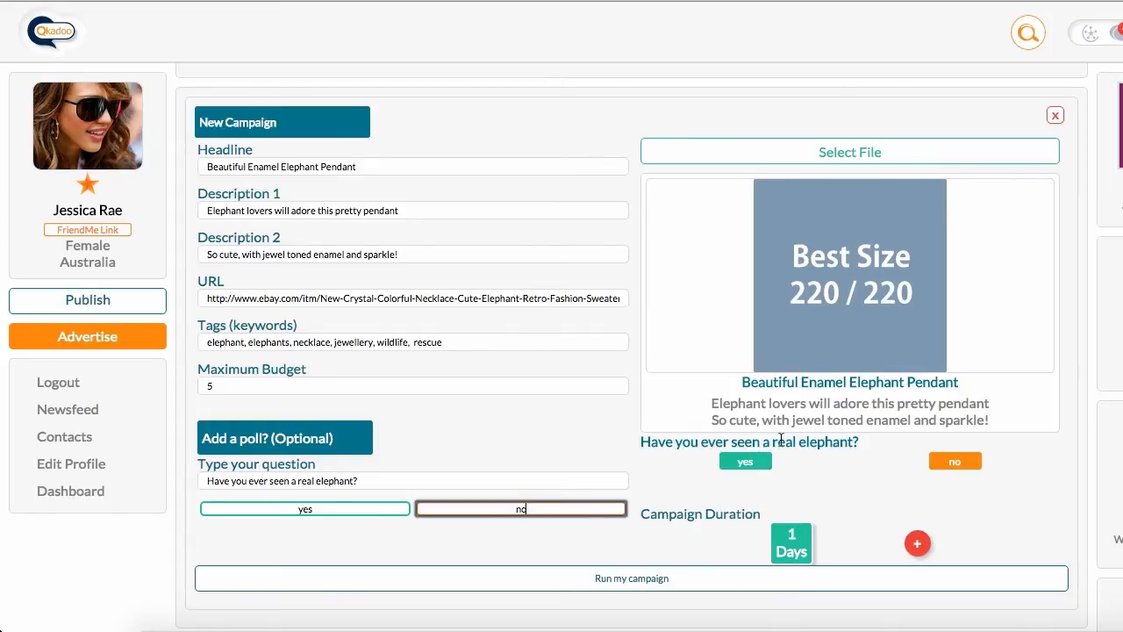
mouse_move(875, 463)
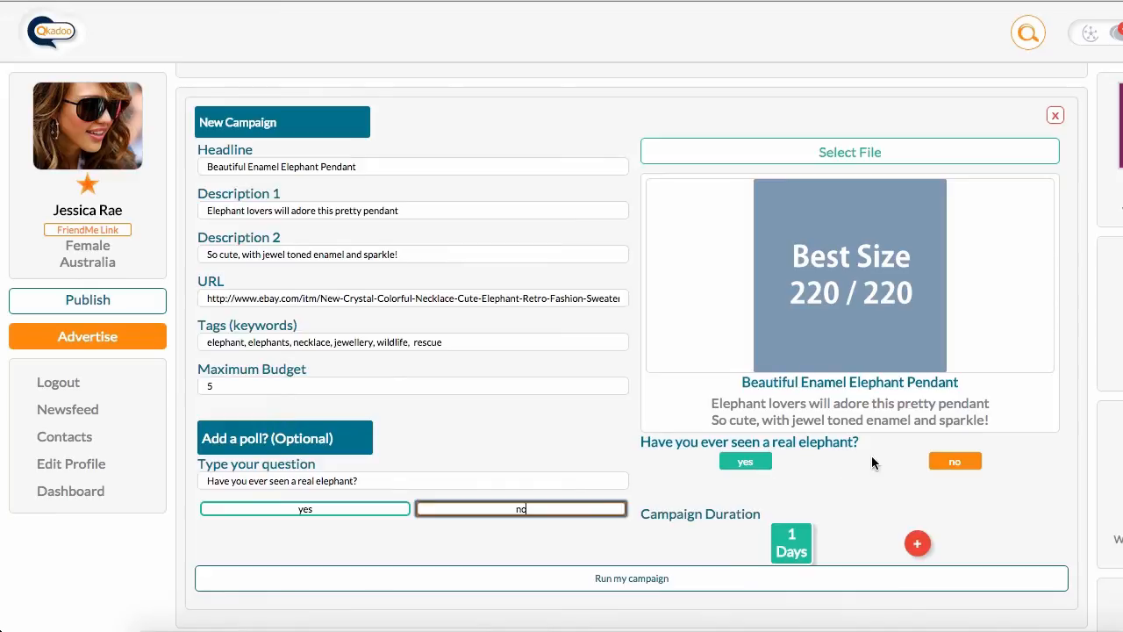
mouse_move(988, 417)
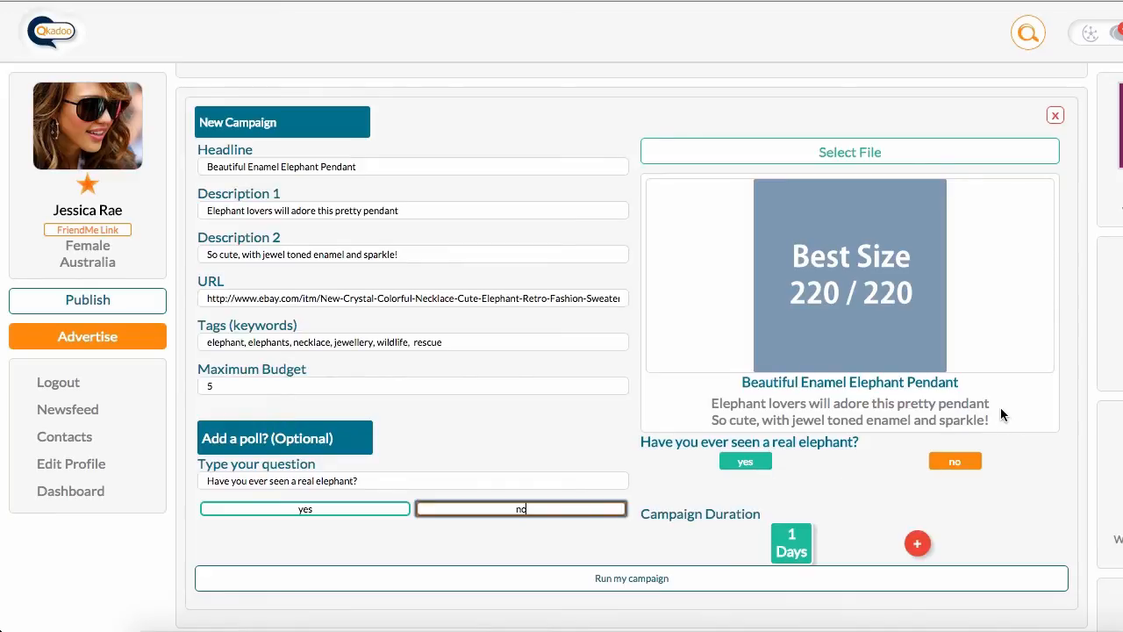
mouse_move(1003, 393)
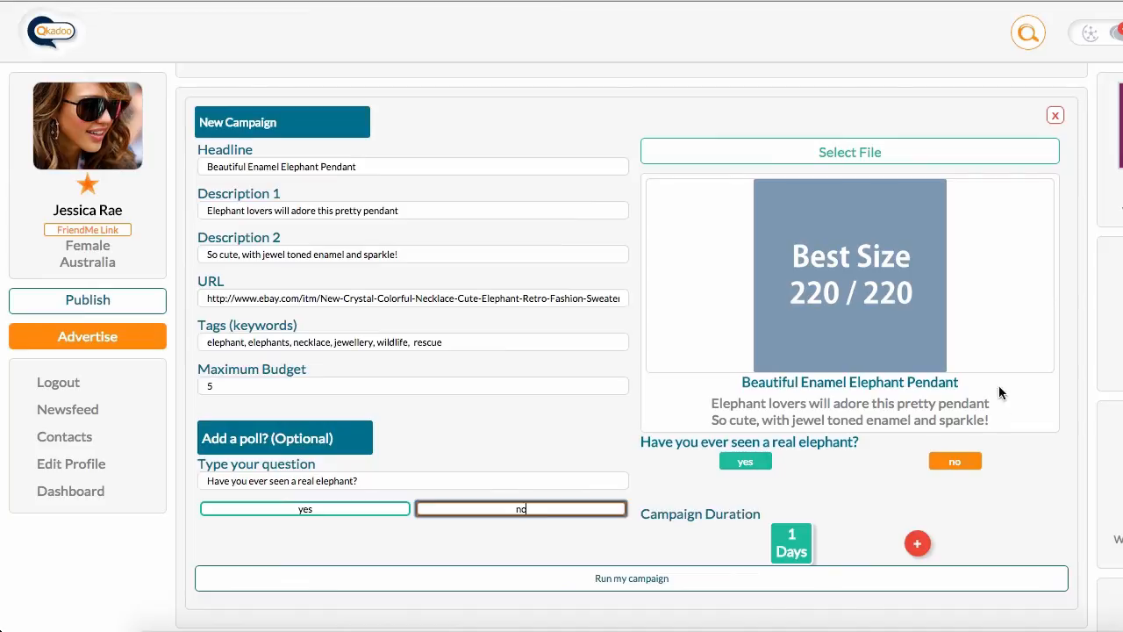
mouse_move(849, 151)
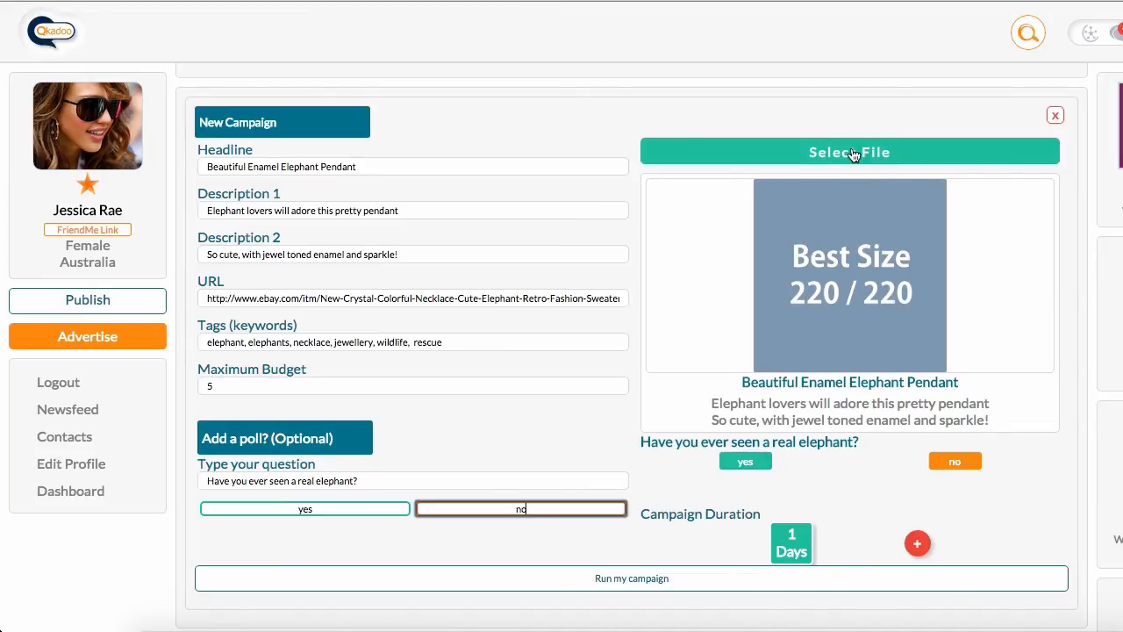
- Search the file dialog for elephant and attach elephantpendant.jpg as the ad image
click(849, 151)
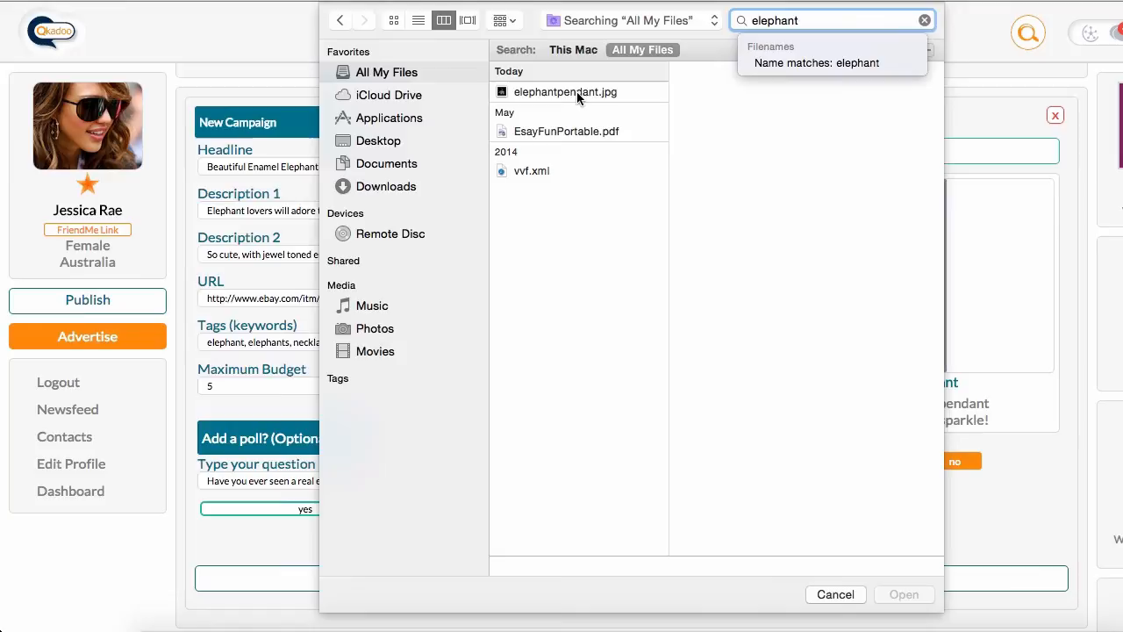
click(566, 91)
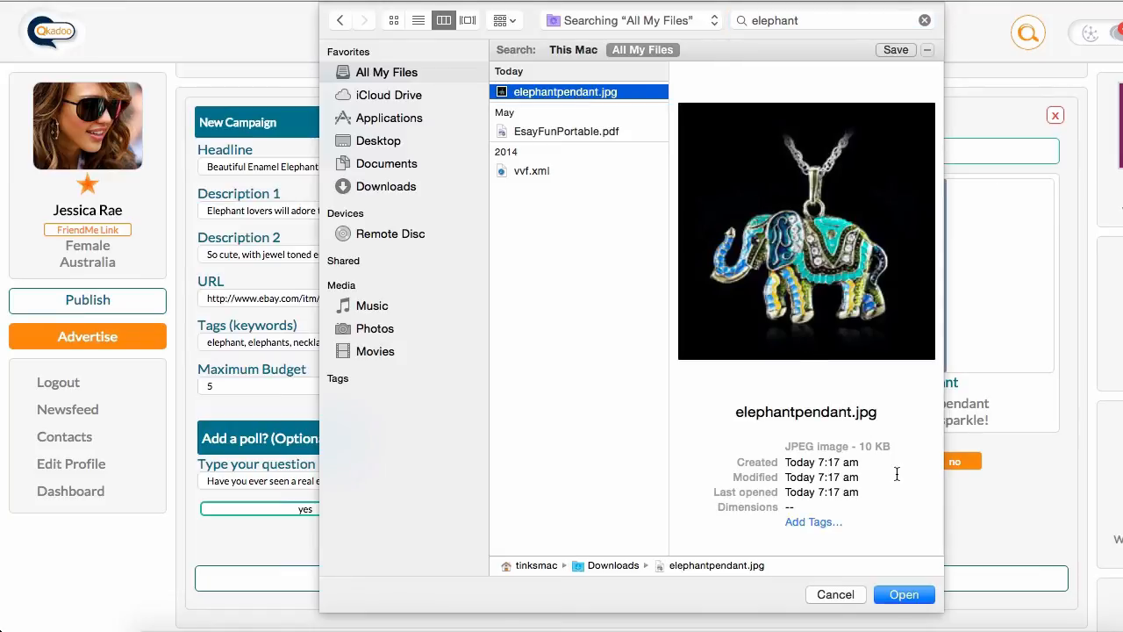
click(904, 594)
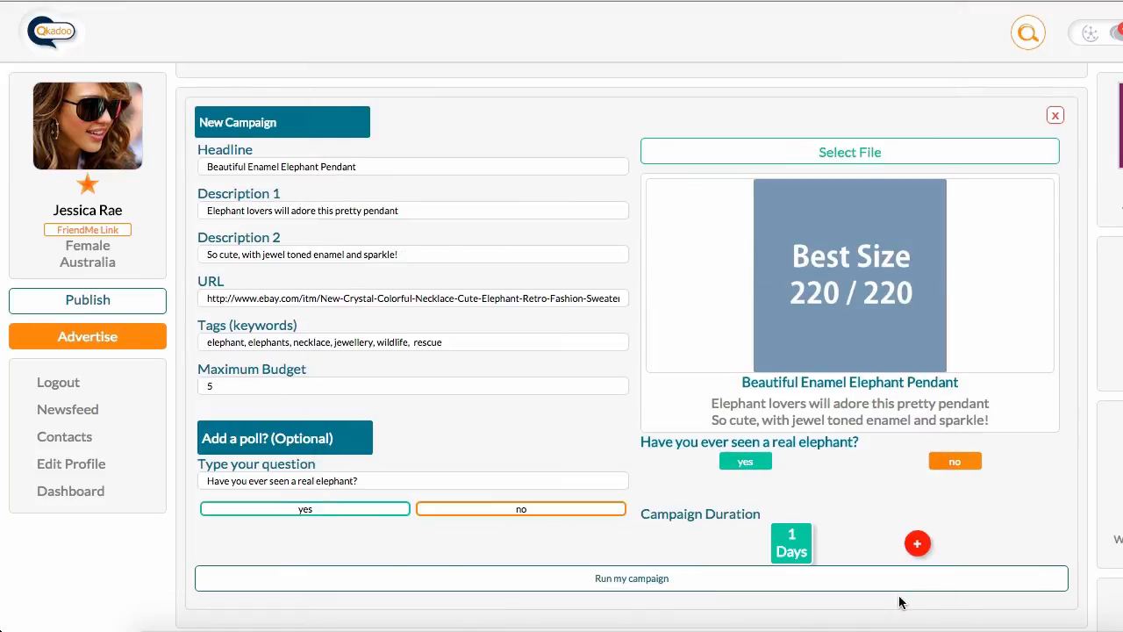
click(849, 152)
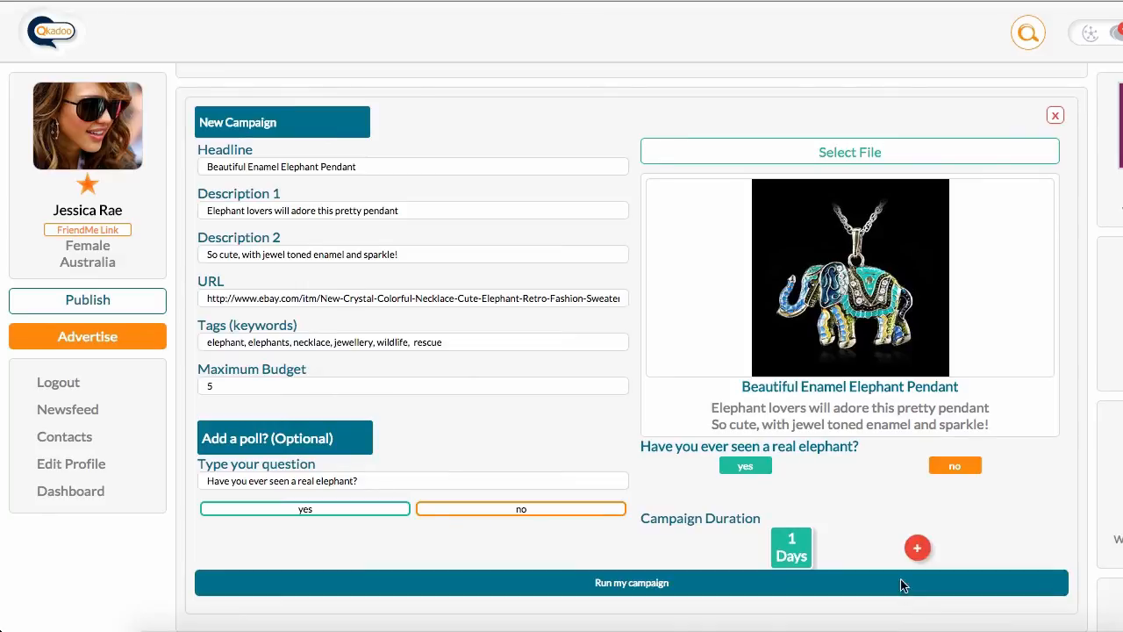
- Increase Campaign Duration with the + button toward 7 Days
click(918, 548)
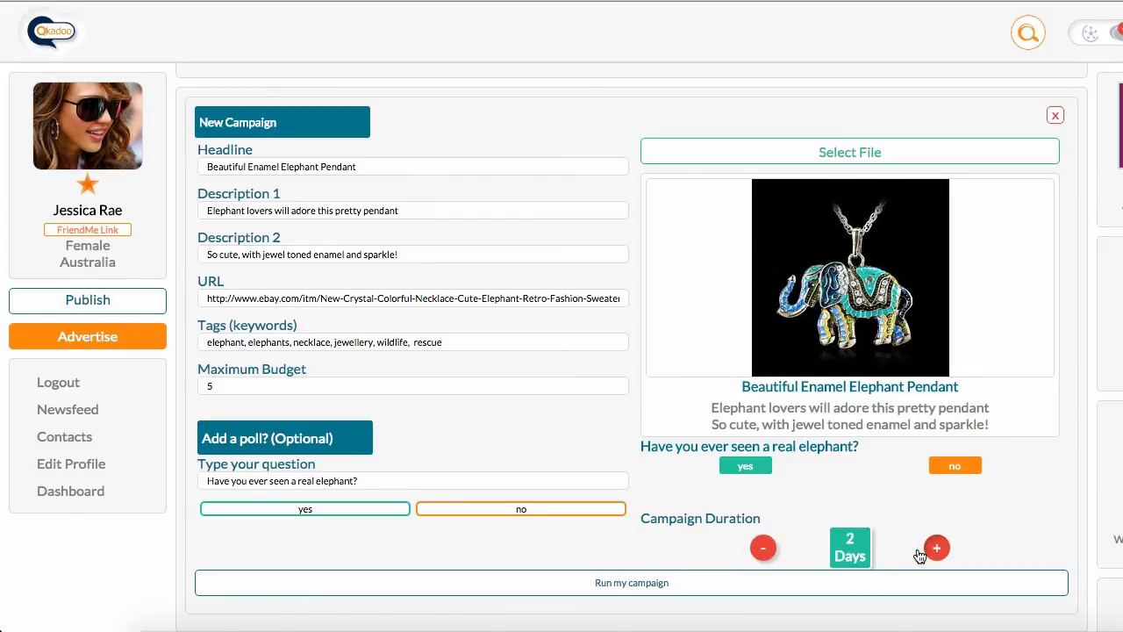
click(936, 548)
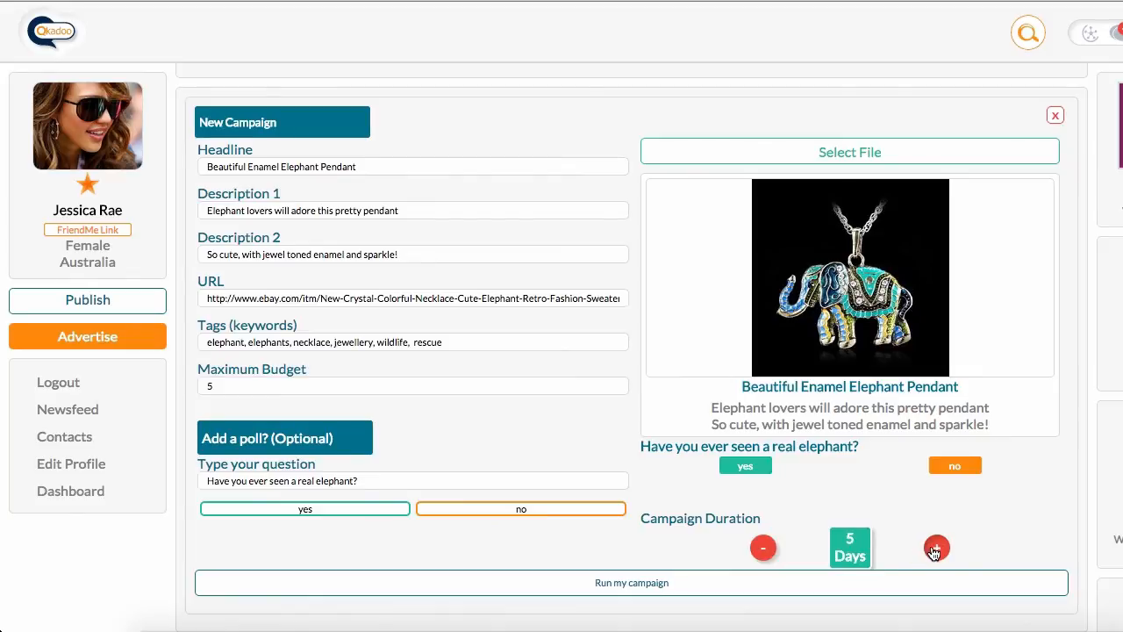
click(937, 547)
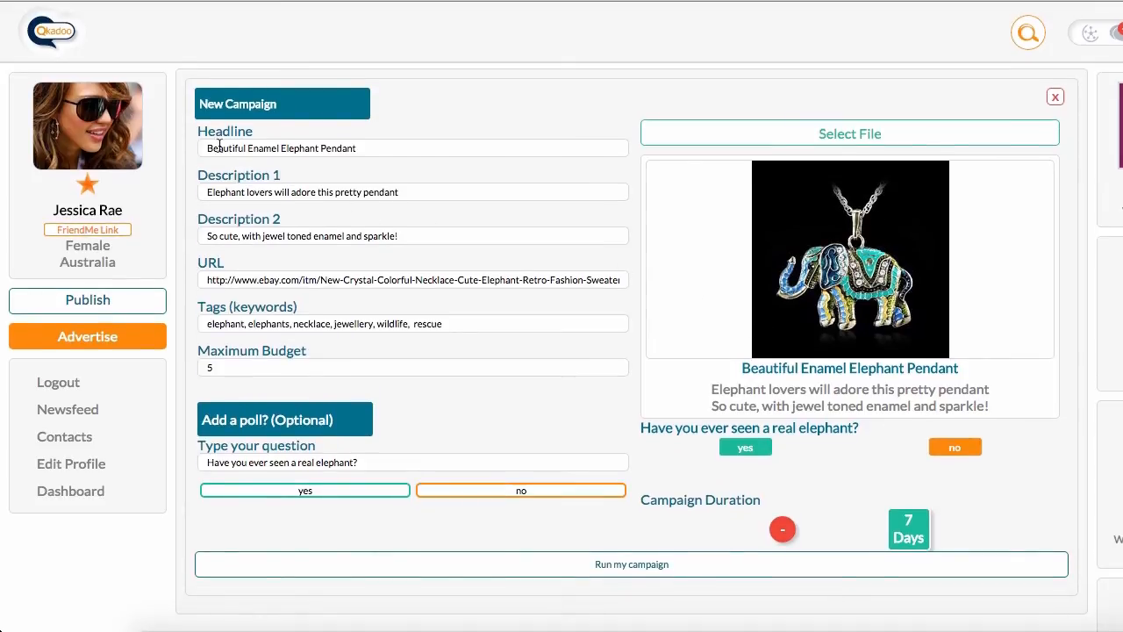
mouse_move(244, 182)
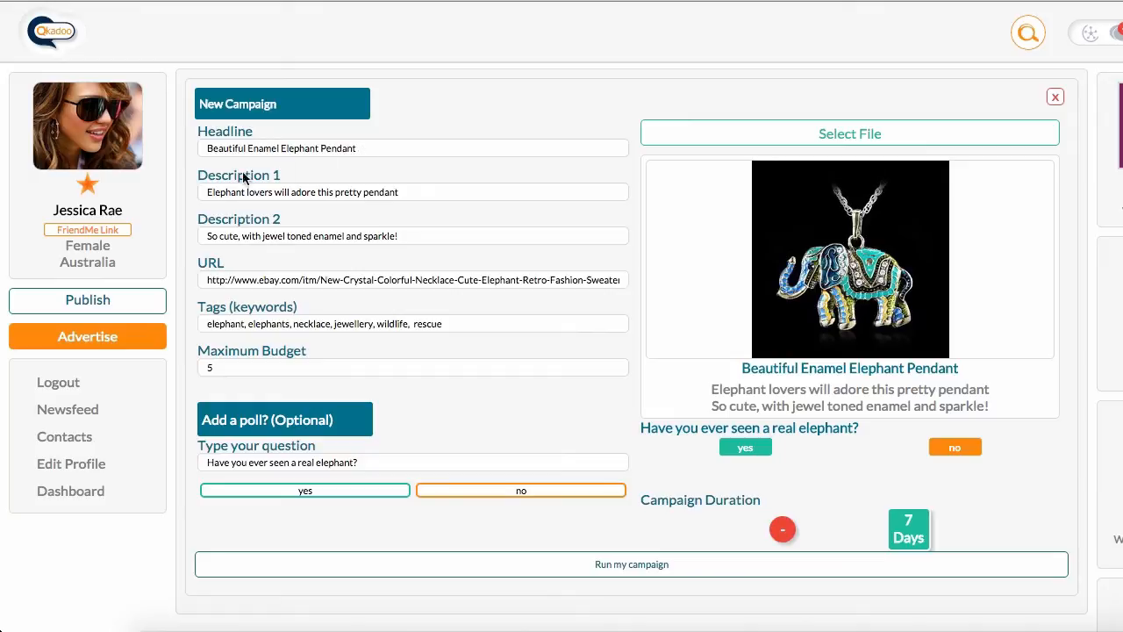
mouse_move(407, 207)
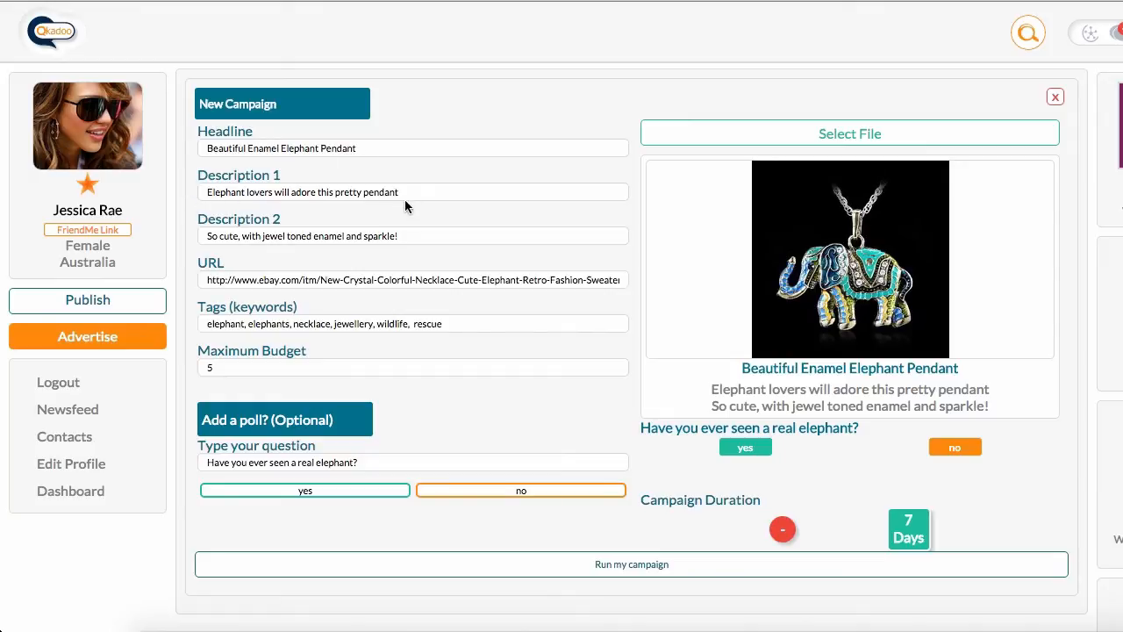
mouse_move(357, 238)
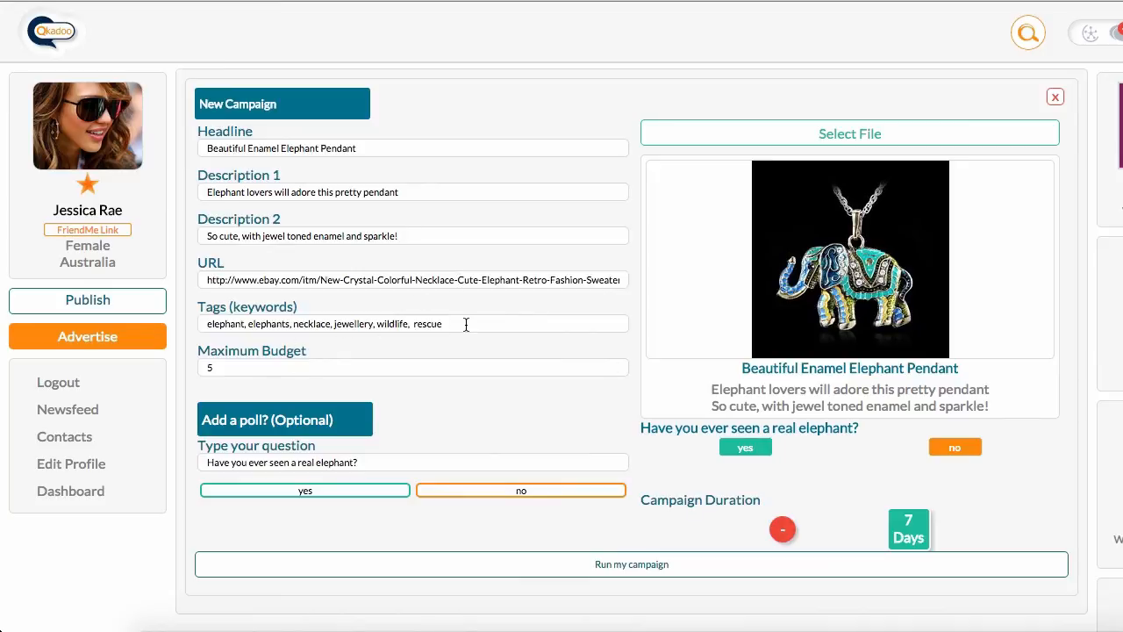
mouse_move(398, 433)
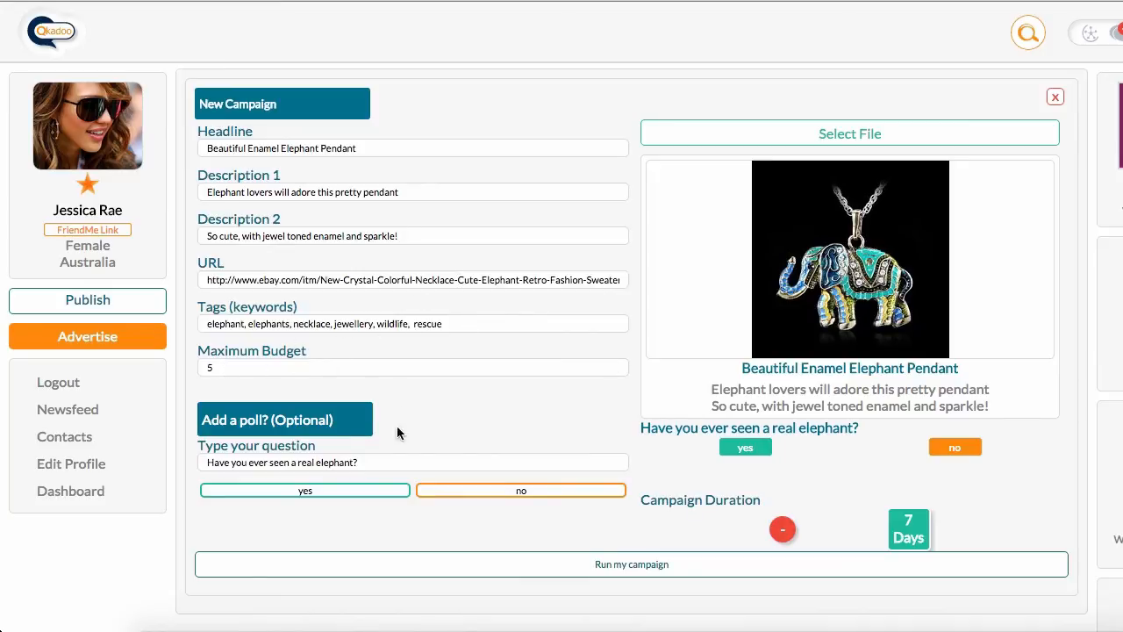
mouse_move(507, 426)
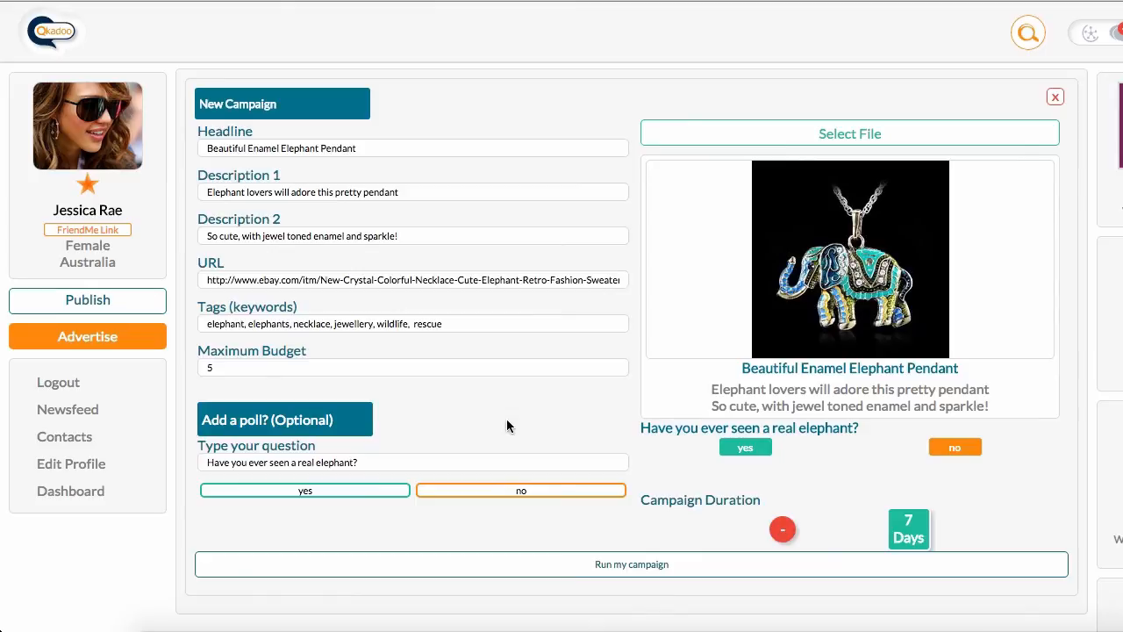
mouse_move(631, 549)
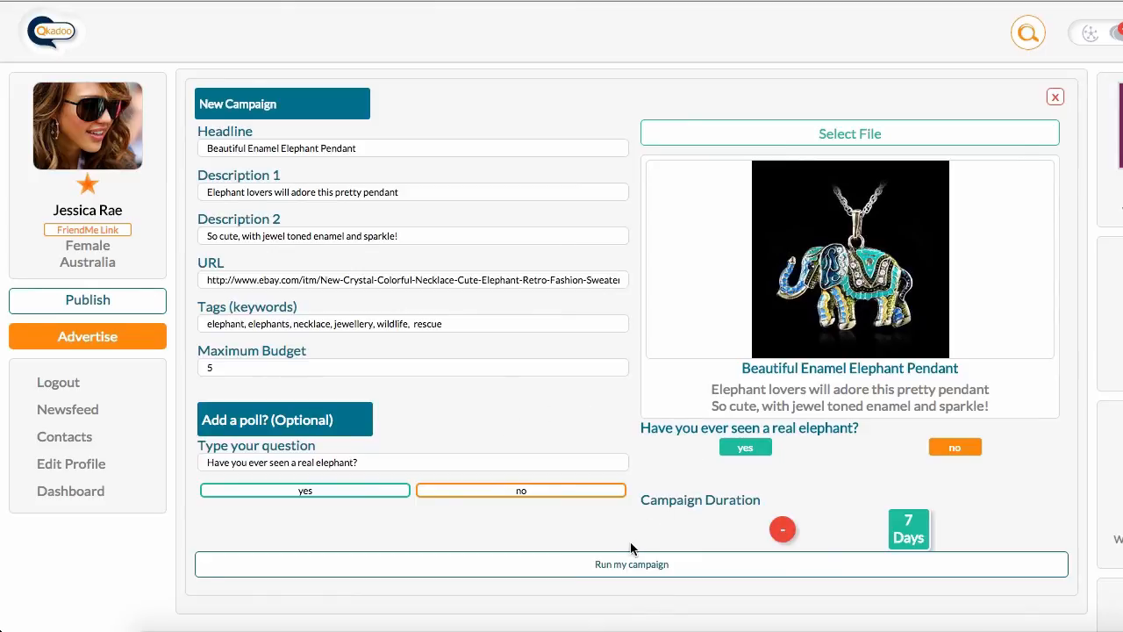
mouse_move(632, 564)
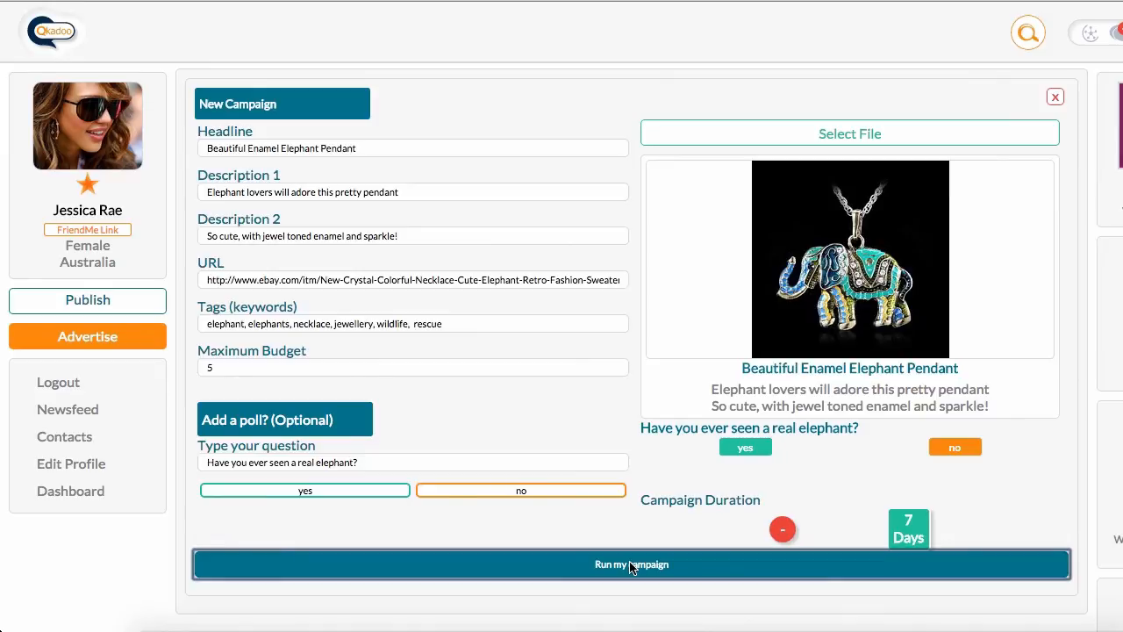
- Run the elephant pendant campaign and acknowledge the Campaign Created and Campaign Launched alerts
click(632, 564)
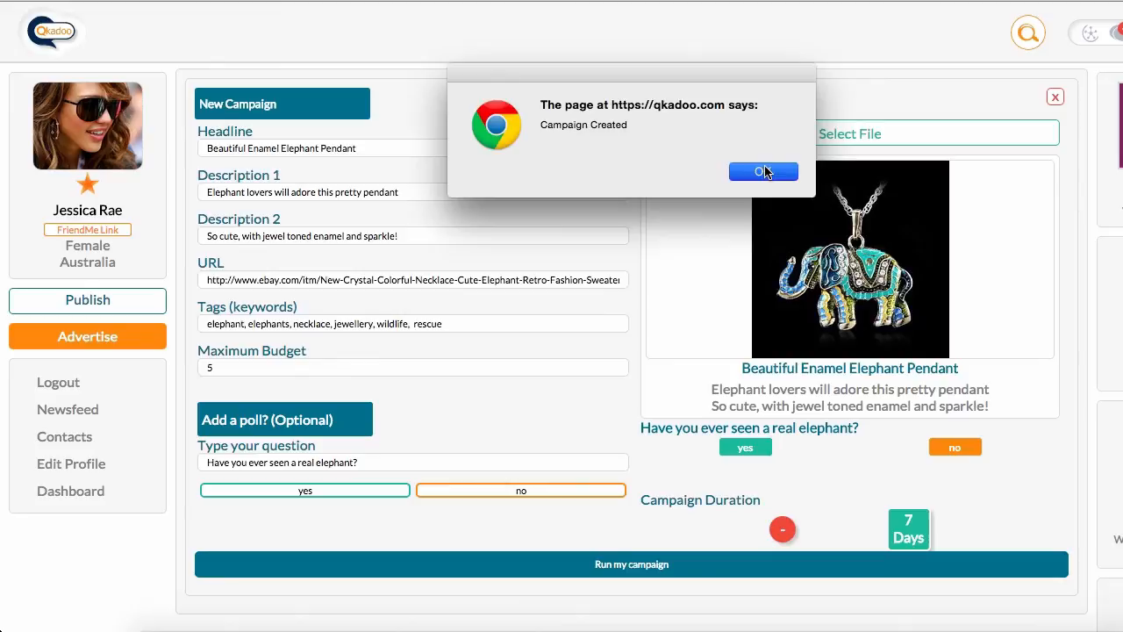
click(761, 171)
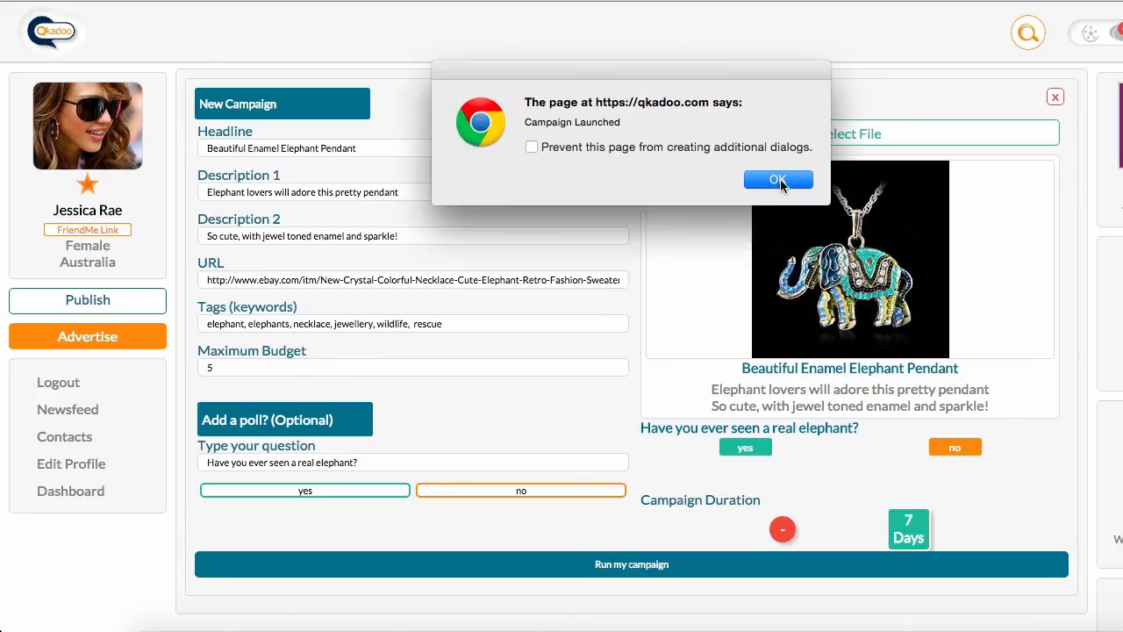
click(778, 180)
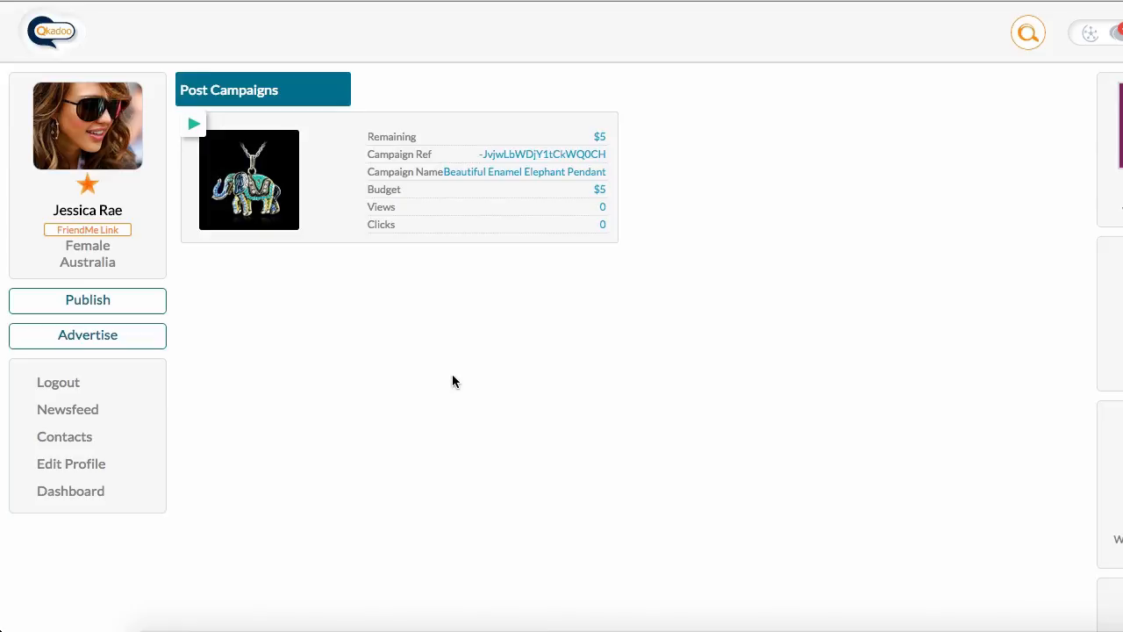
mouse_move(504, 347)
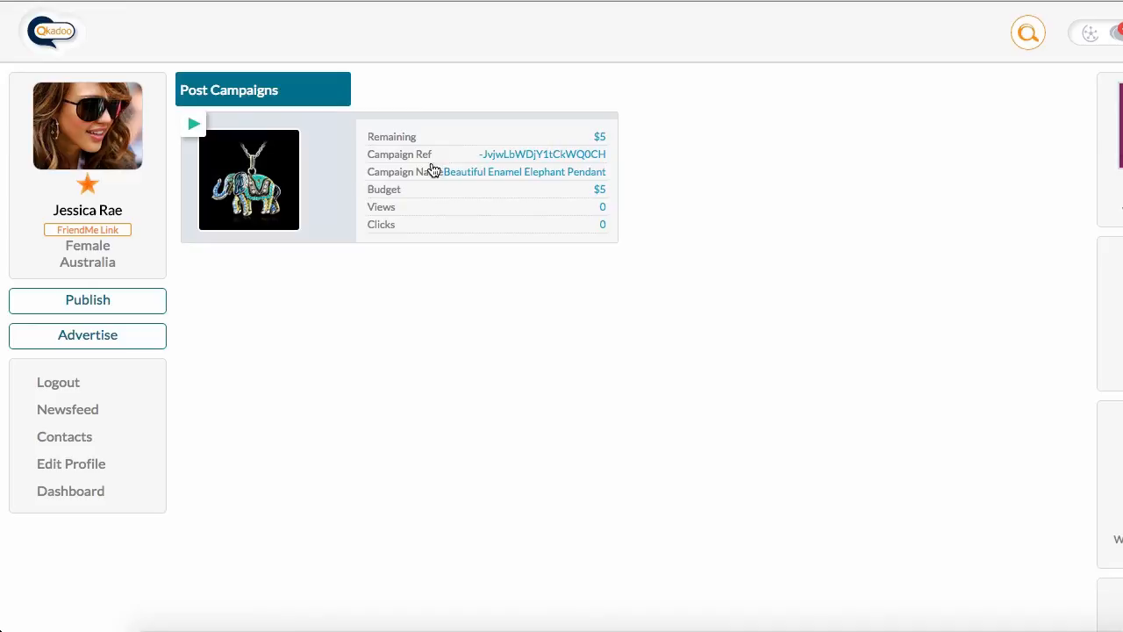
mouse_move(604, 149)
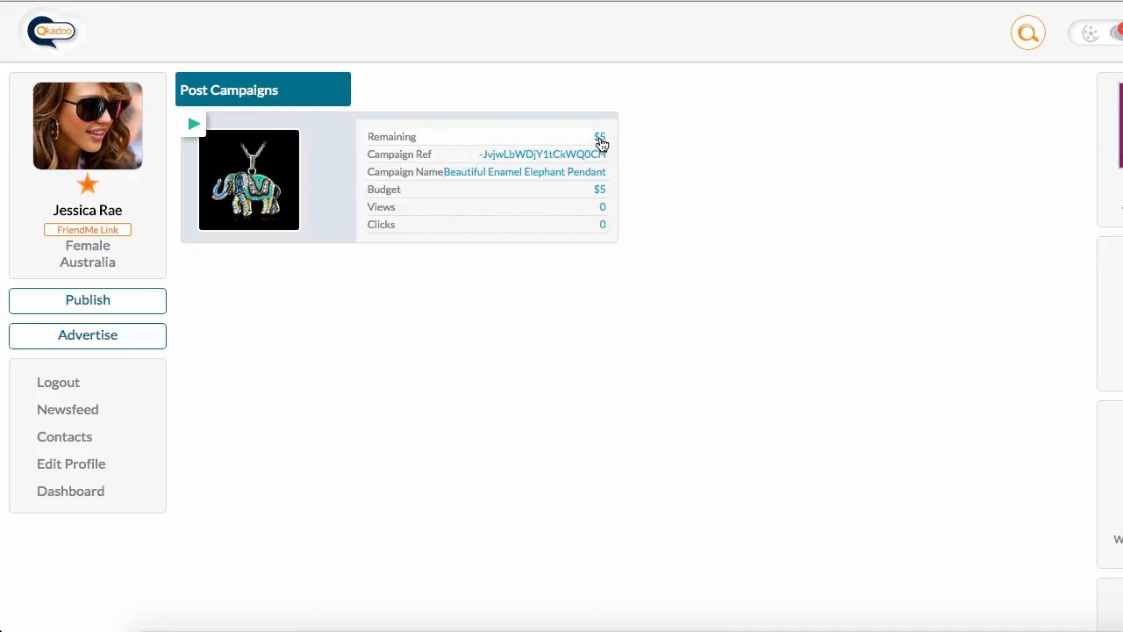
mouse_move(590, 213)
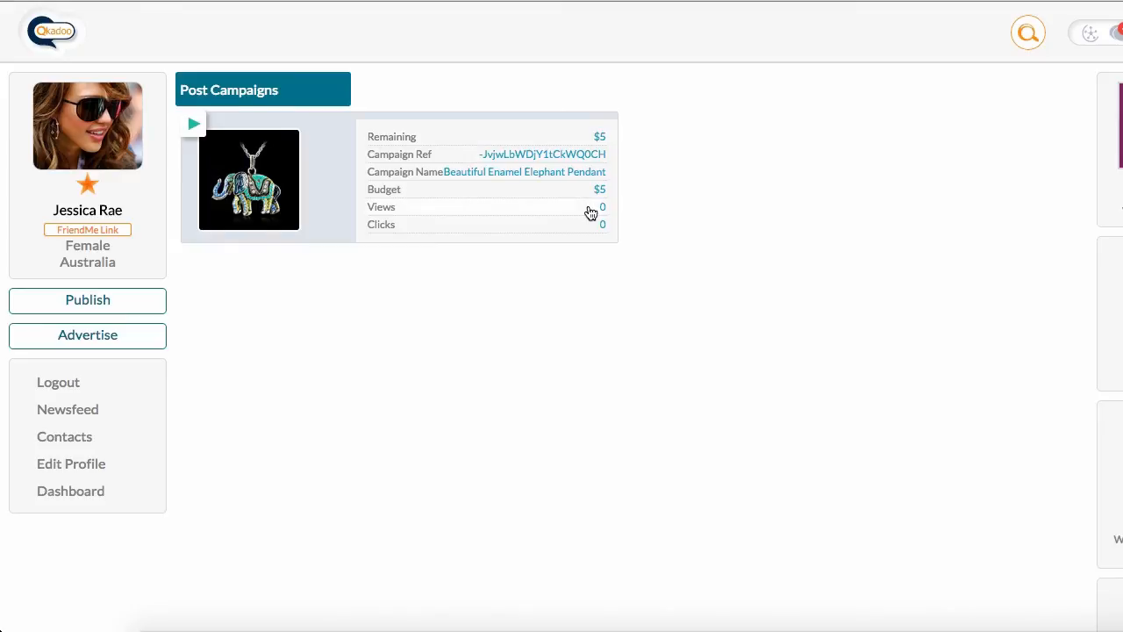
mouse_move(586, 230)
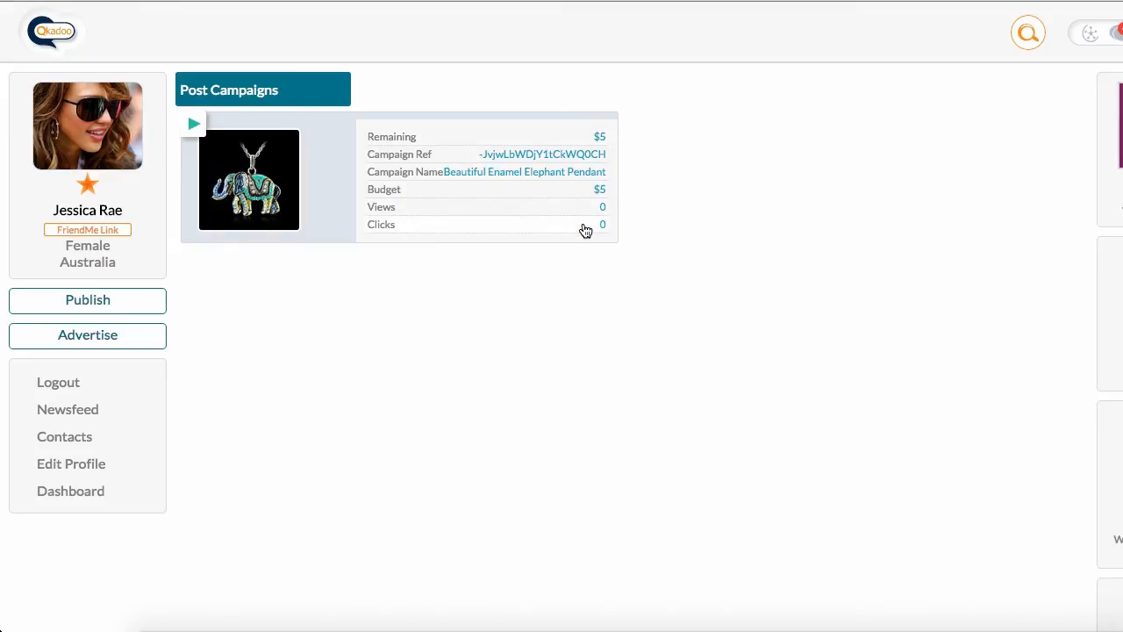
mouse_move(544, 239)
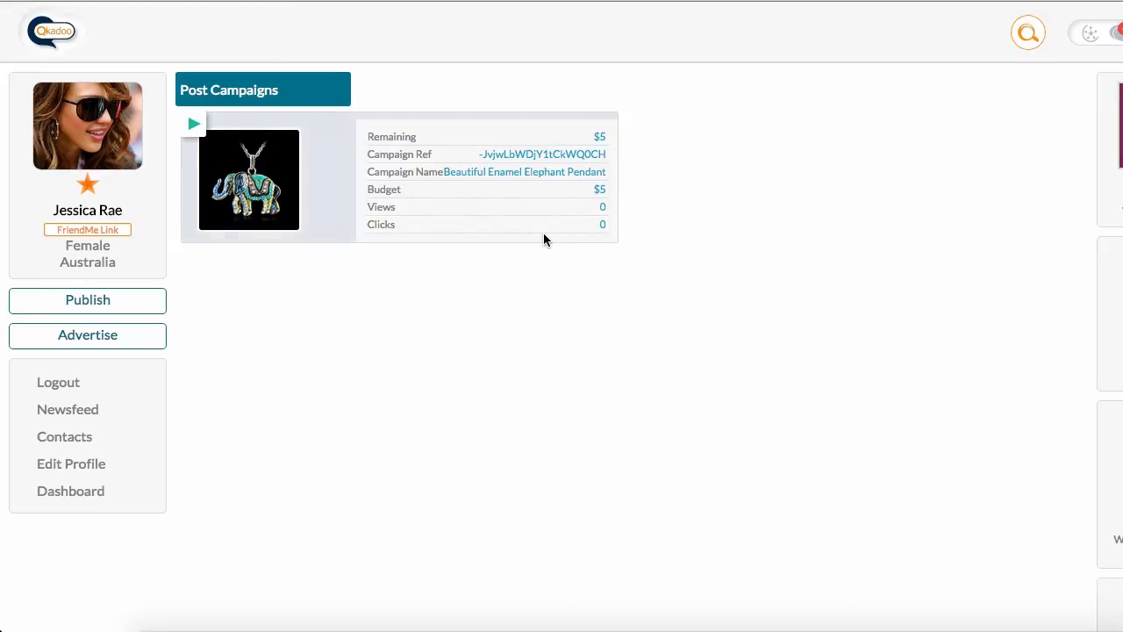
mouse_move(482, 222)
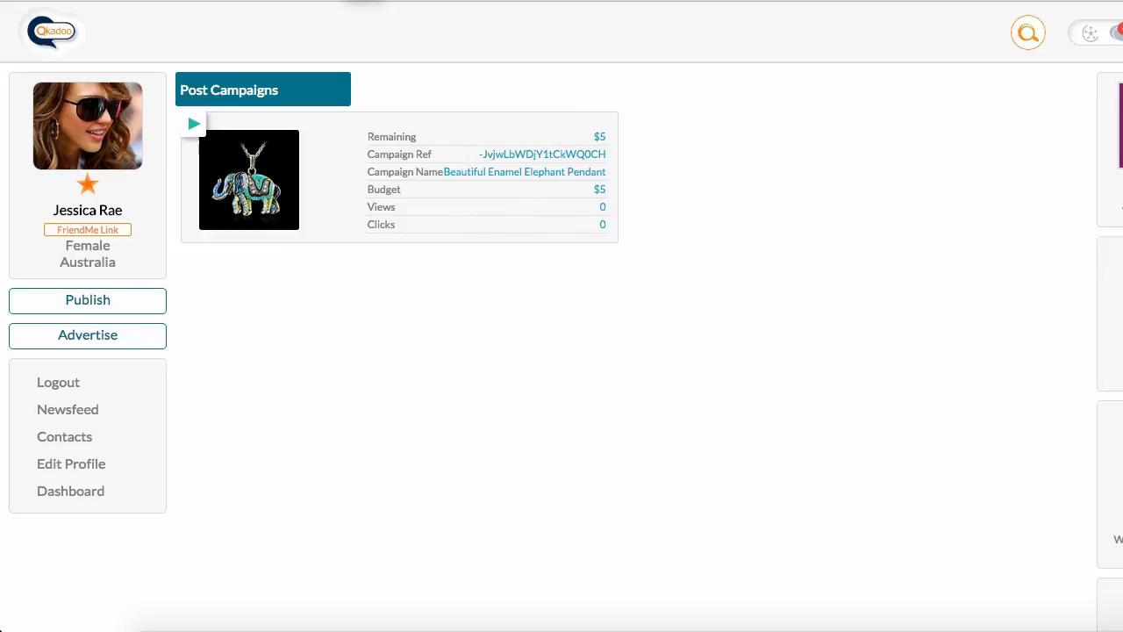
mouse_move(86, 496)
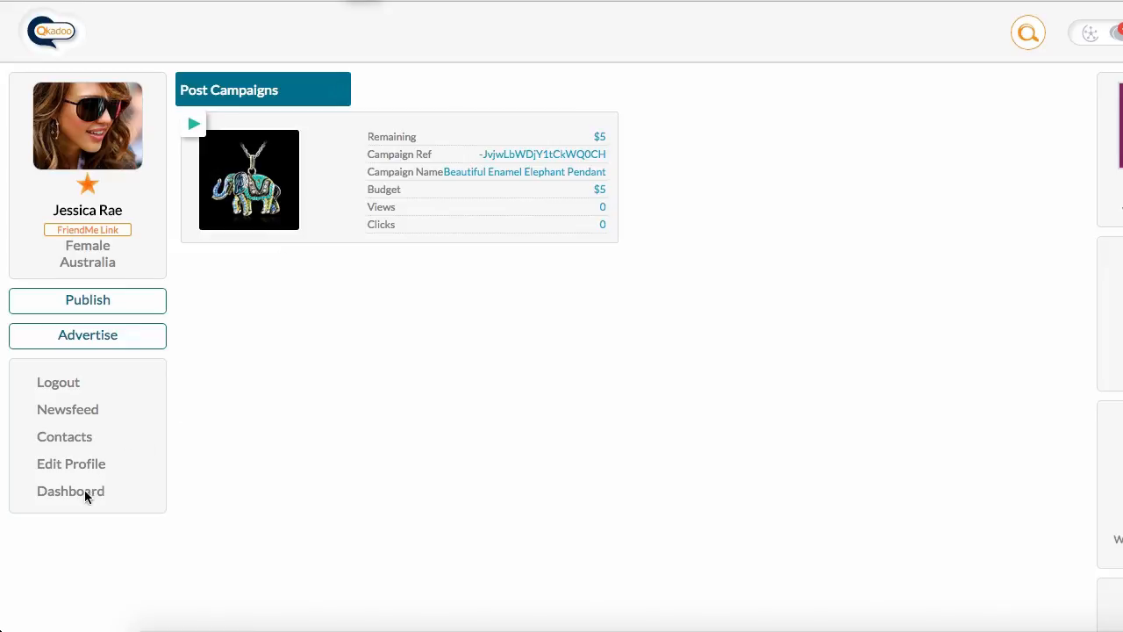
mouse_move(70, 491)
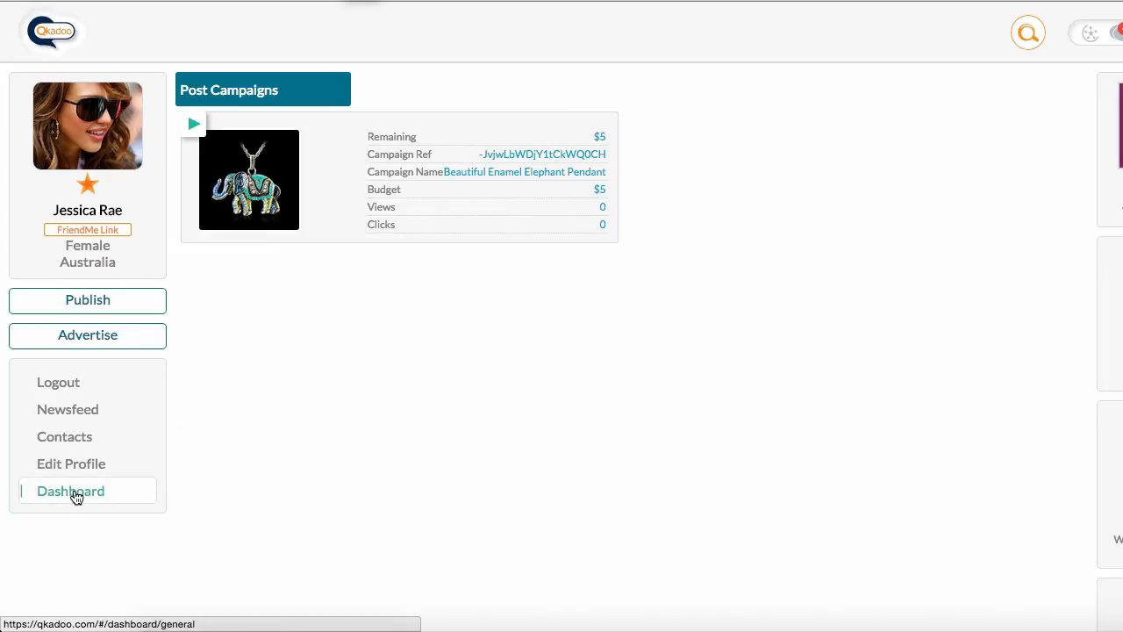
- Go to the account dashboard from the left sidebar after reviewing the campaign card
click(70, 491)
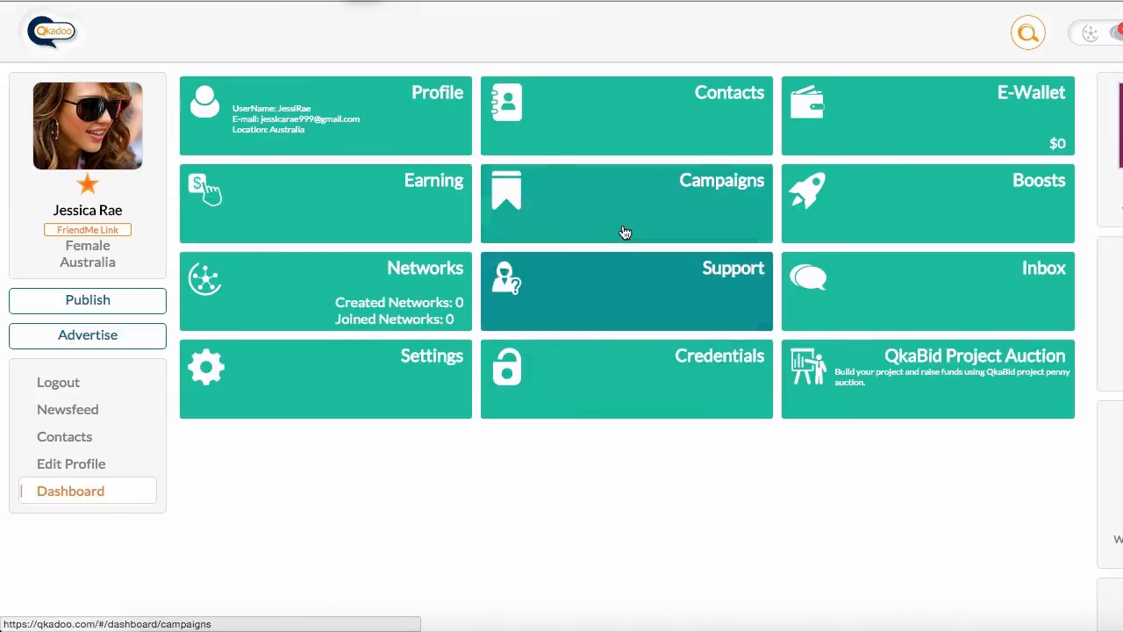